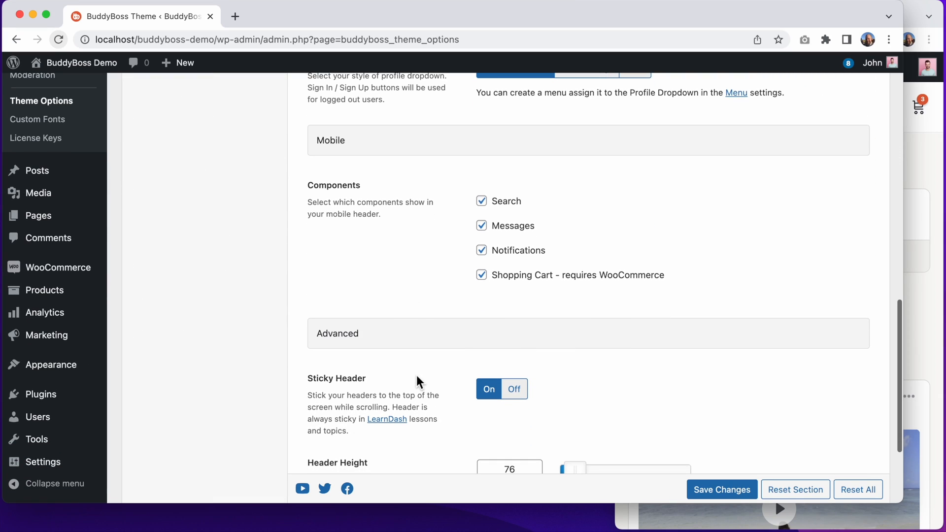
{"action": "mouse_move", "coordinate": [404, 266]}
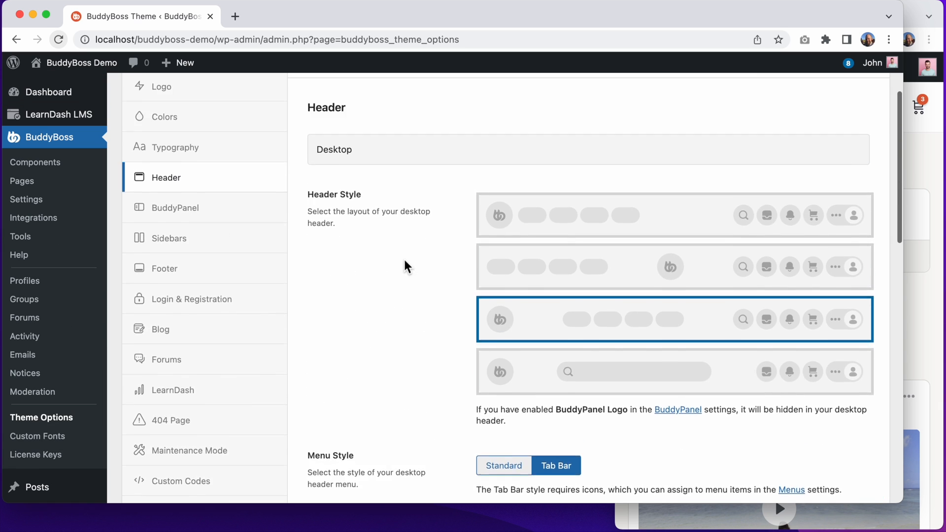
Preview and close the mobile Messages list, then search the site for 'the' and close results
{"action": "scroll", "scroll_direction": "down", "scroll_amount": 3}
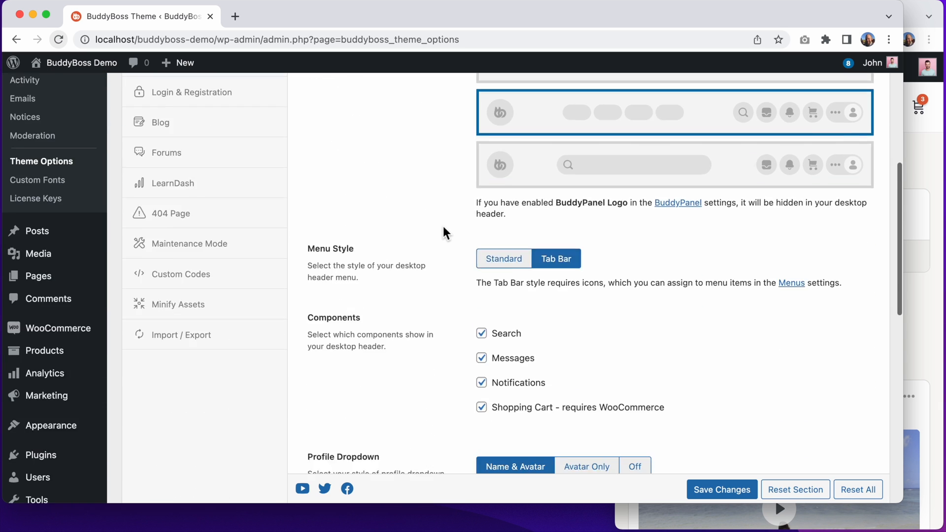
{"action": "scroll", "scroll_direction": "down", "scroll_amount": 3}
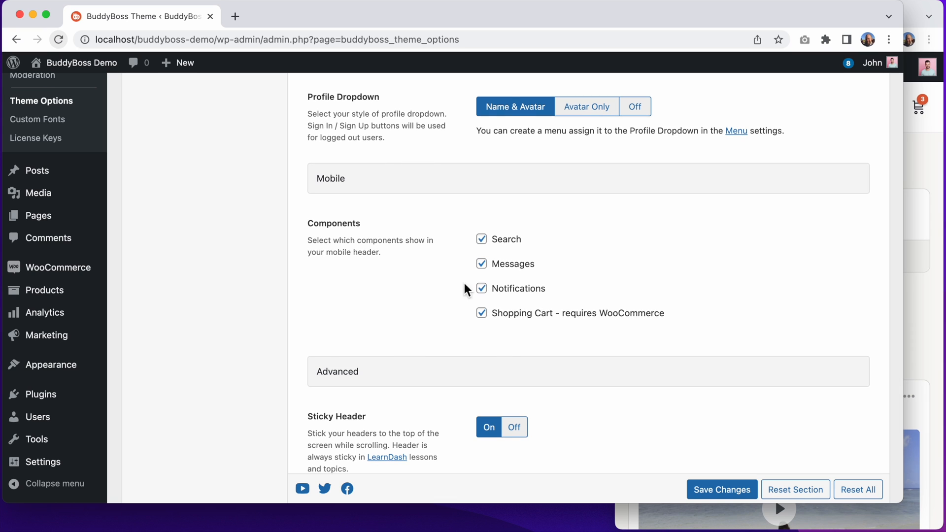
{"action": "mouse_move", "coordinate": [417, 308]}
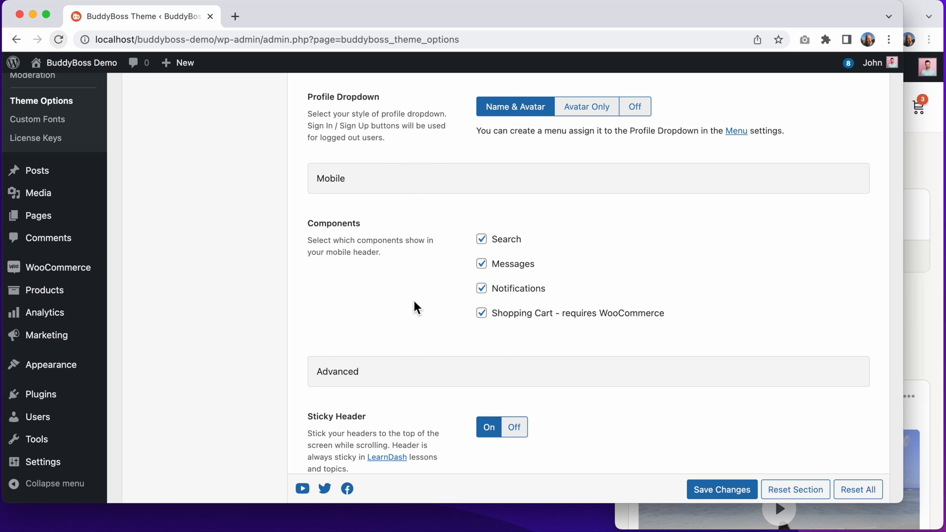
{"action": "mouse_move", "coordinate": [552, 329]}
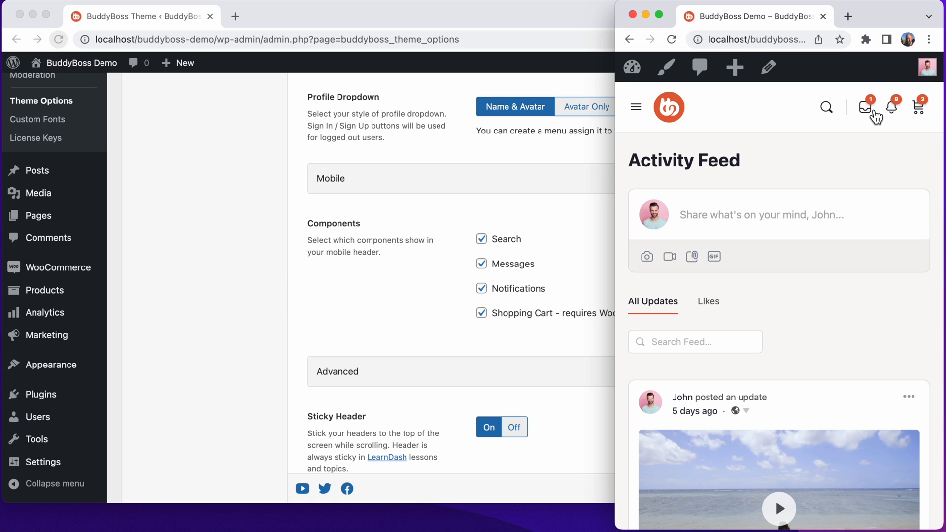
{"action": "left_click", "coordinate": [866, 107]}
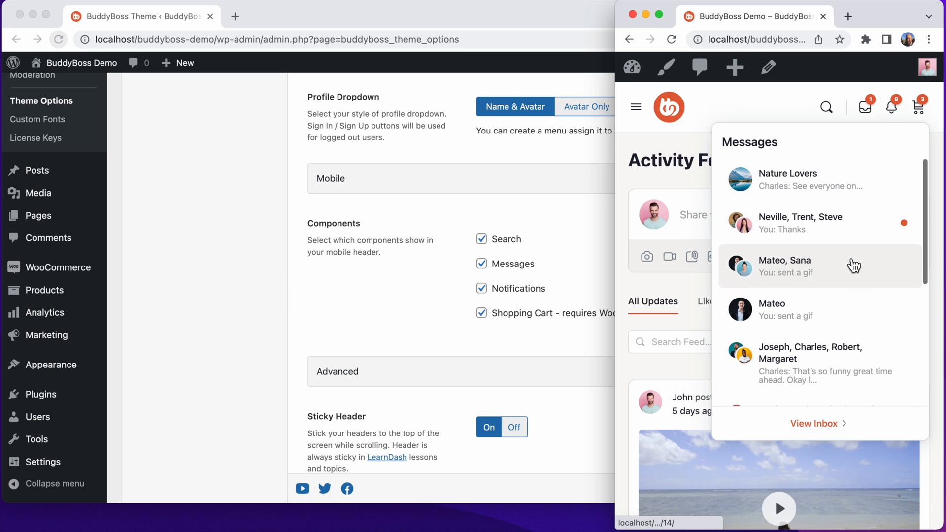
{"action": "left_click", "coordinate": [892, 108]}
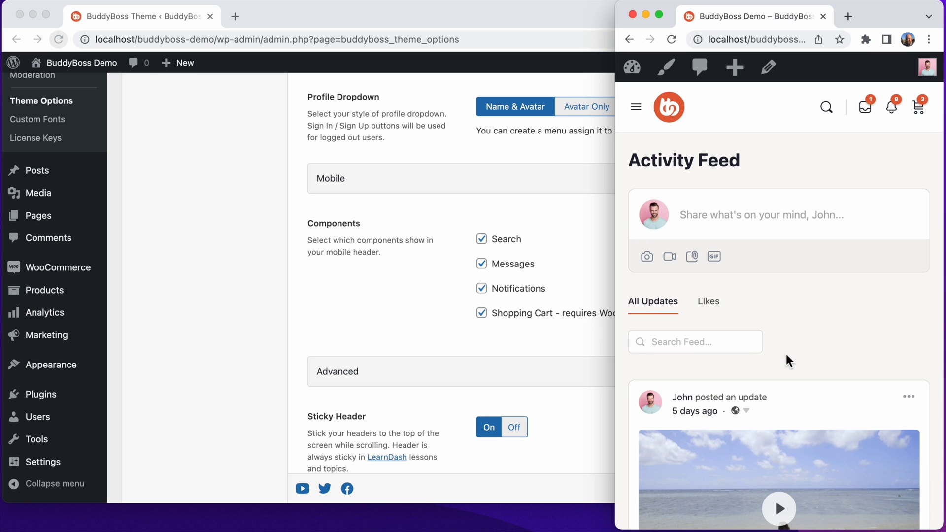
{"action": "mouse_move", "coordinate": [828, 107]}
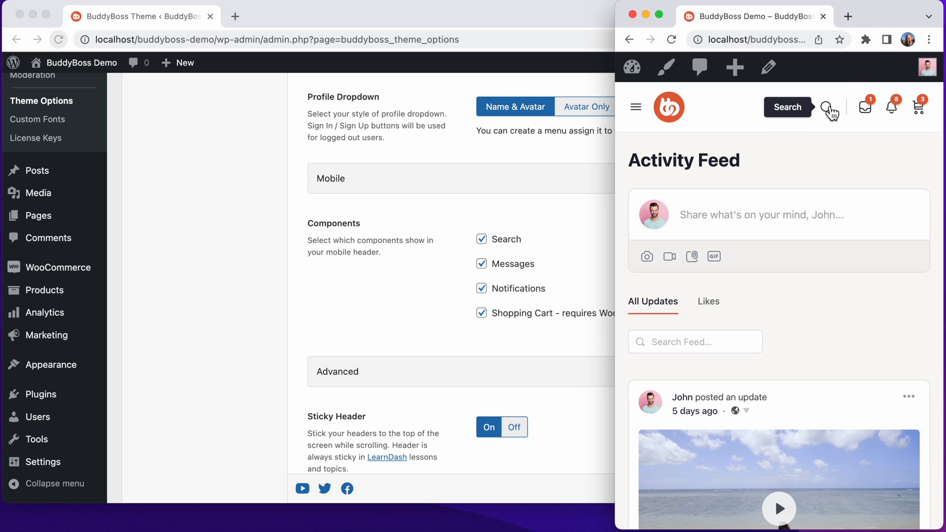
{"action": "type", "text": "the"}
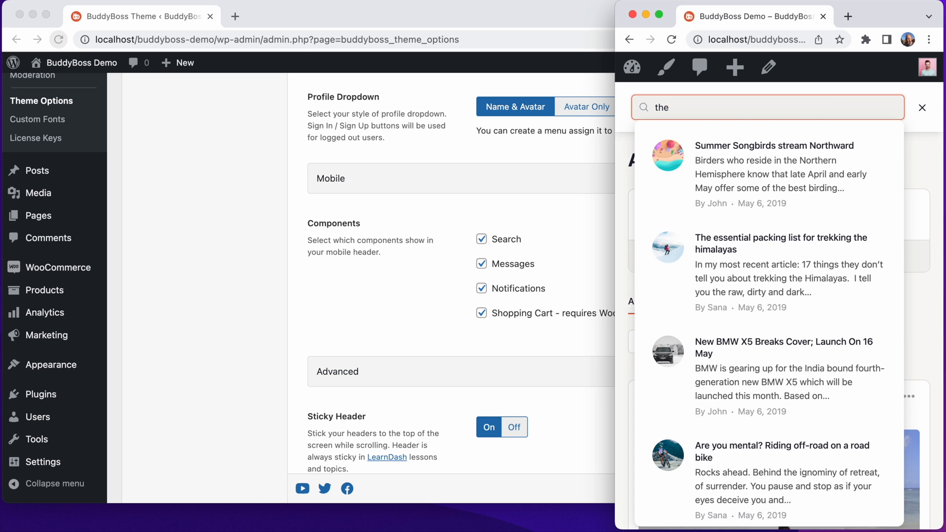
{"action": "left_click", "coordinate": [922, 107]}
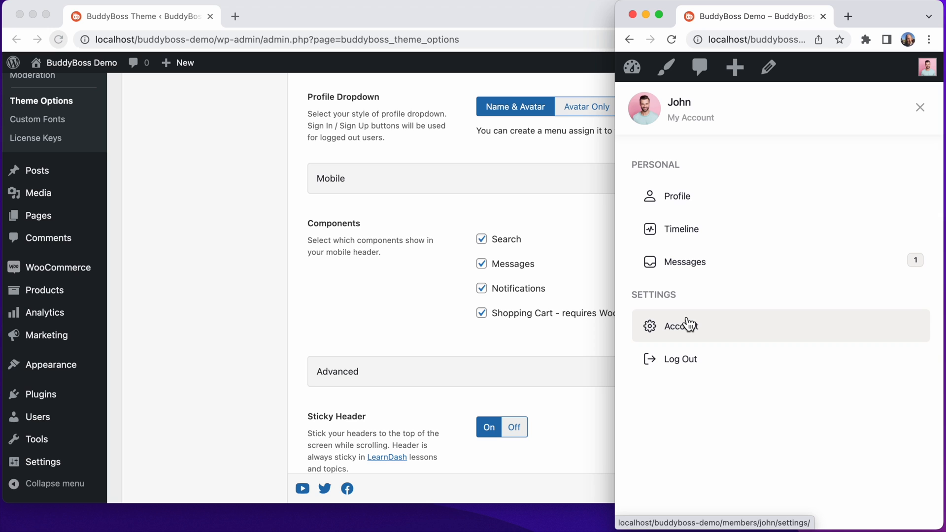
{"action": "mouse_move", "coordinate": [352, 372]}
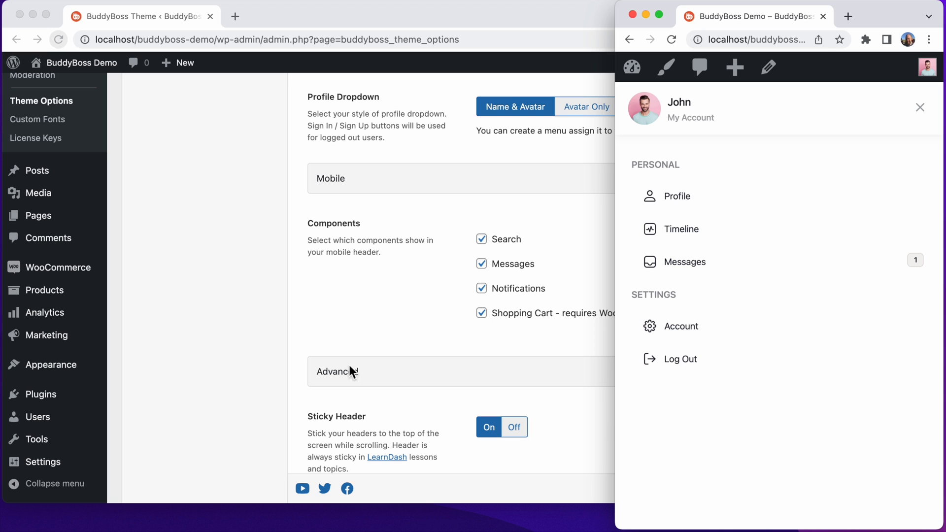
{"action": "mouse_move", "coordinate": [417, 316]}
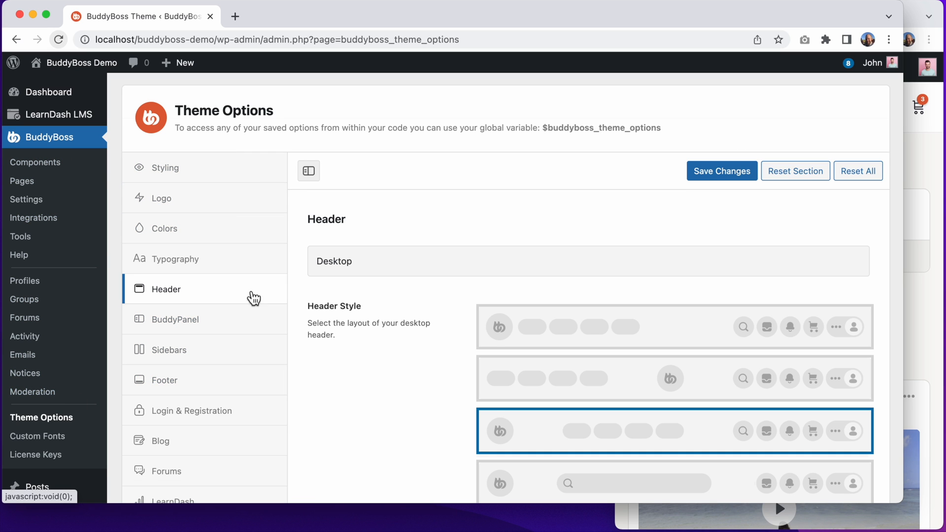
Uncheck Search and Messages in the mobile header components and save changes
{"action": "scroll", "scroll_direction": "down", "scroll_amount": 3}
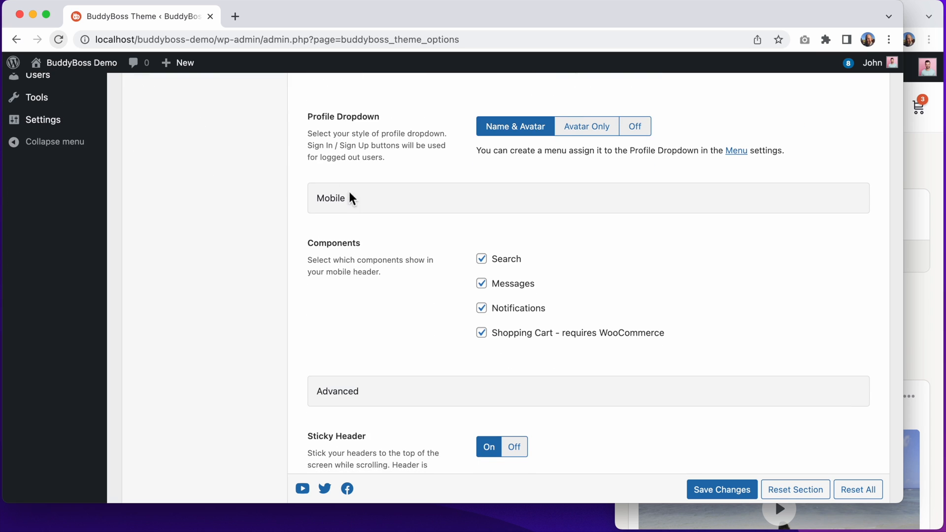
{"action": "mouse_move", "coordinate": [349, 202]}
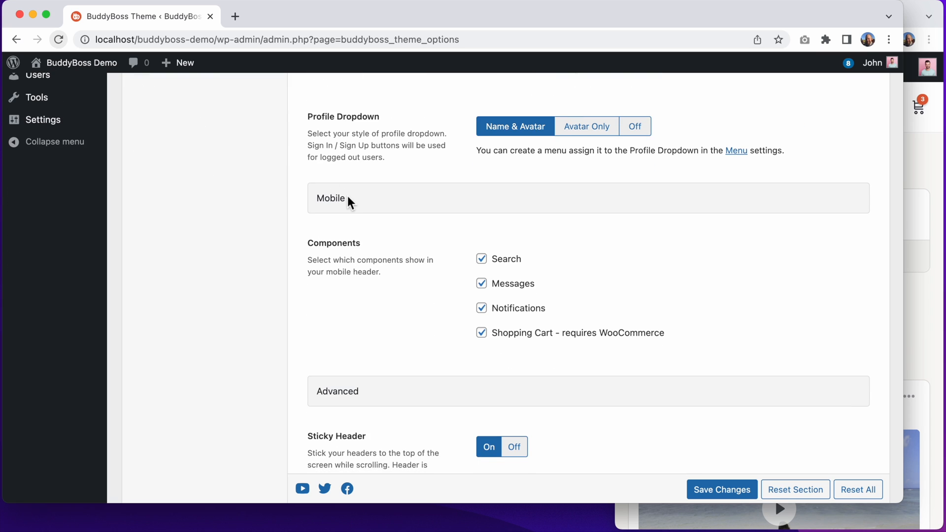
{"action": "mouse_move", "coordinate": [509, 328]}
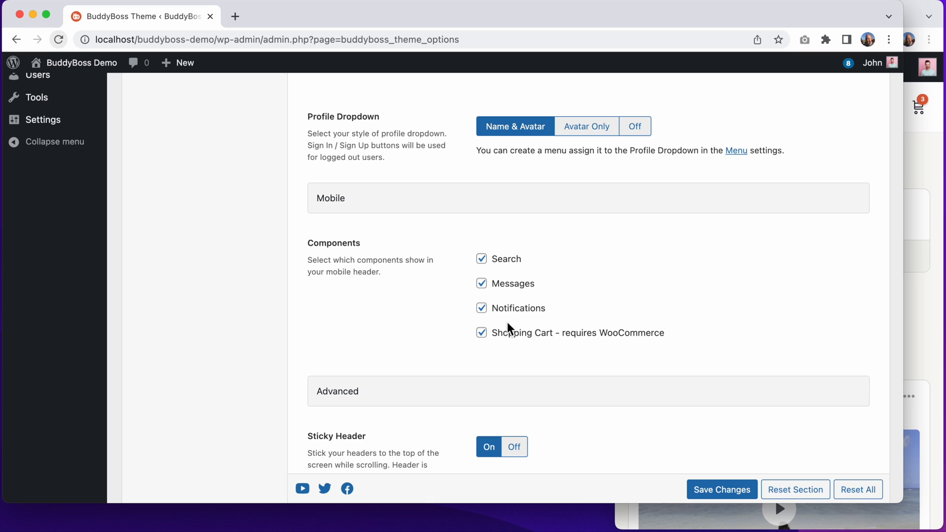
{"action": "mouse_move", "coordinate": [508, 269]}
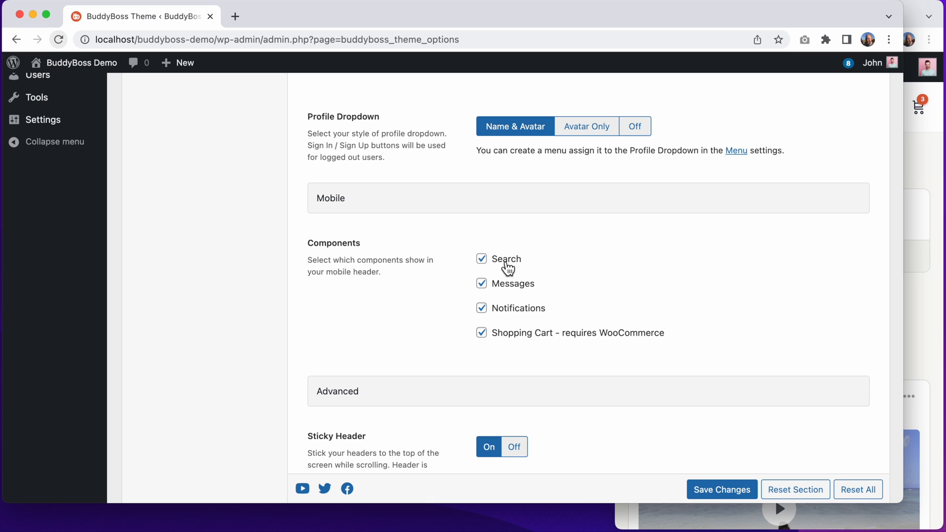
{"action": "mouse_move", "coordinate": [519, 319]}
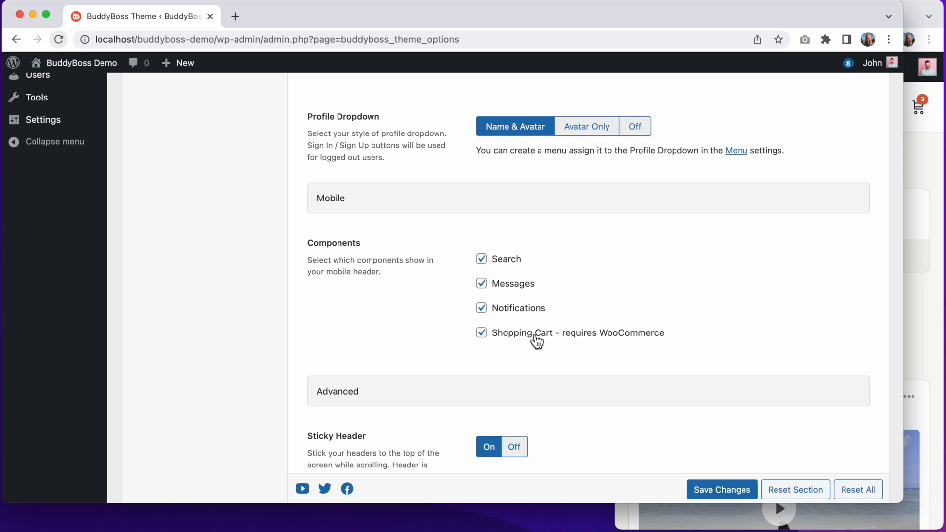
{"action": "left_click", "coordinate": [481, 258]}
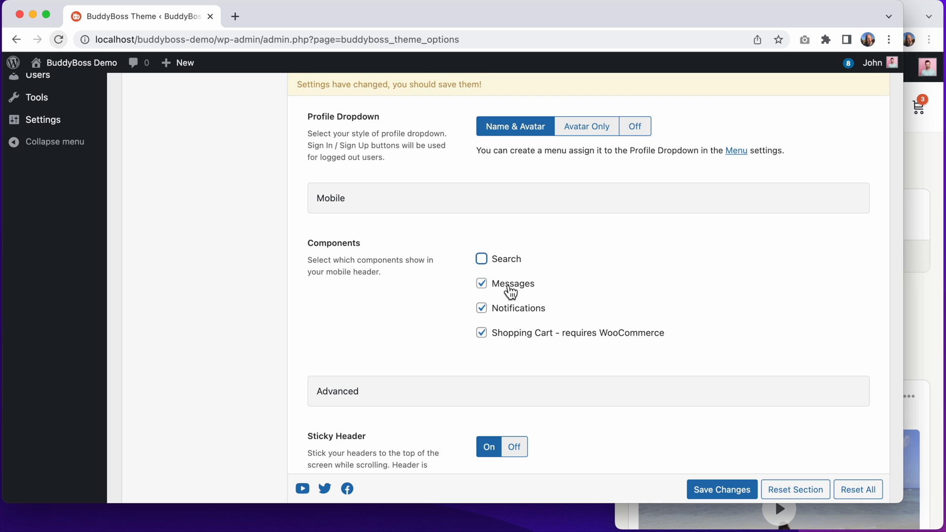
{"action": "left_click", "coordinate": [481, 284]}
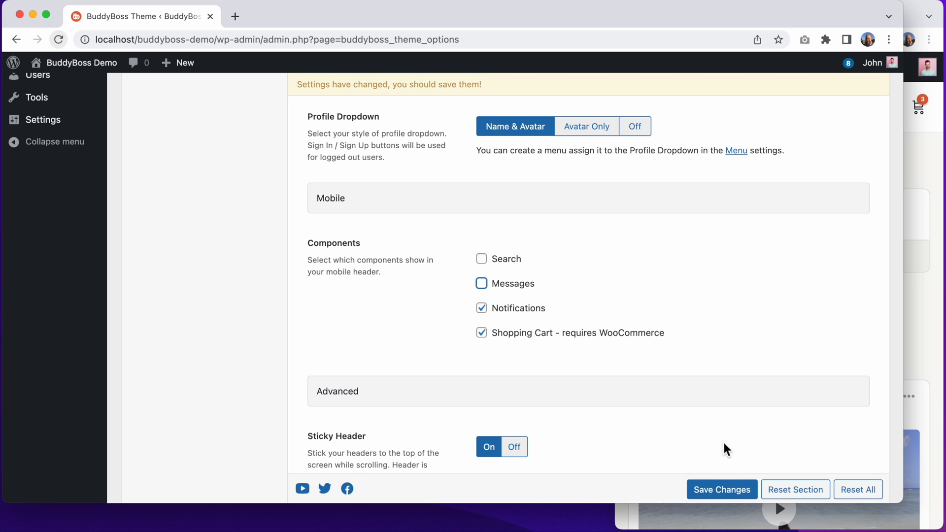
{"action": "left_click", "coordinate": [721, 490]}
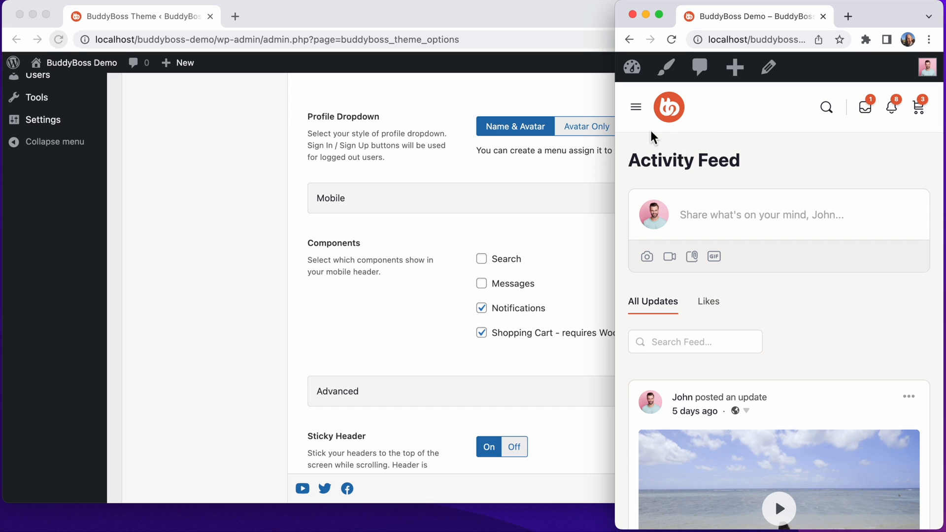
{"action": "mouse_move", "coordinate": [664, 133]}
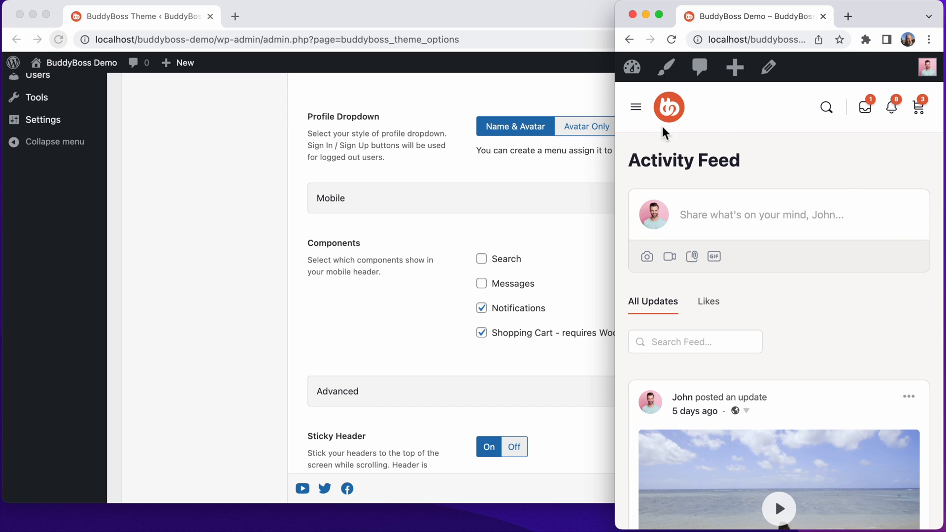
{"action": "mouse_move", "coordinate": [800, 159]}
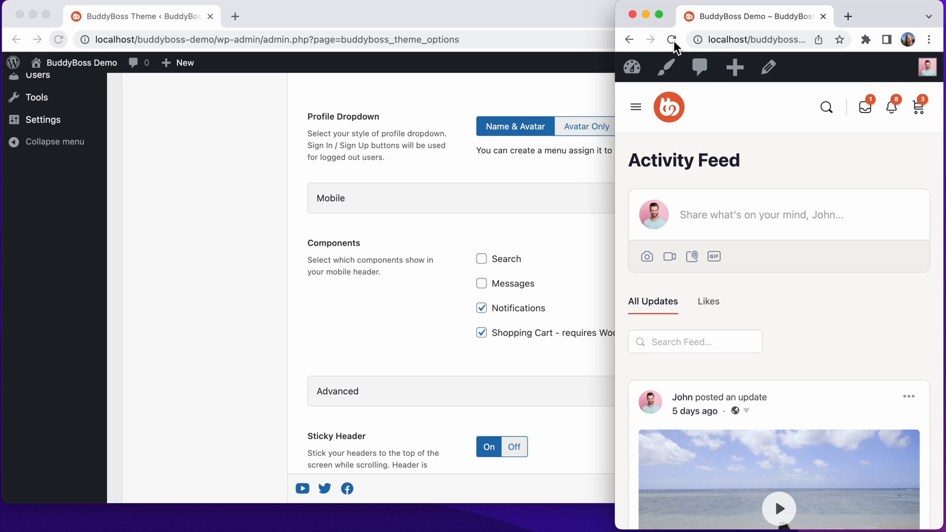
{"action": "left_click", "coordinate": [672, 39]}
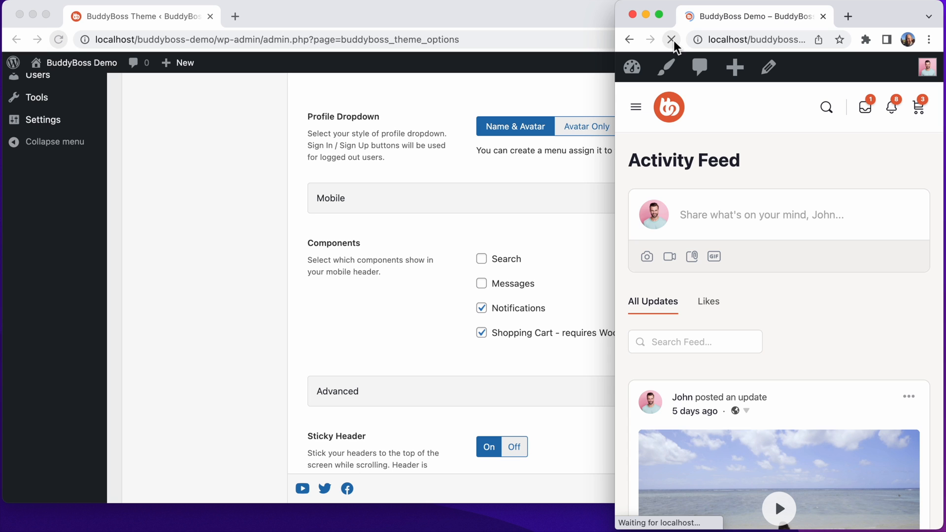
{"action": "left_click", "coordinate": [671, 40]}
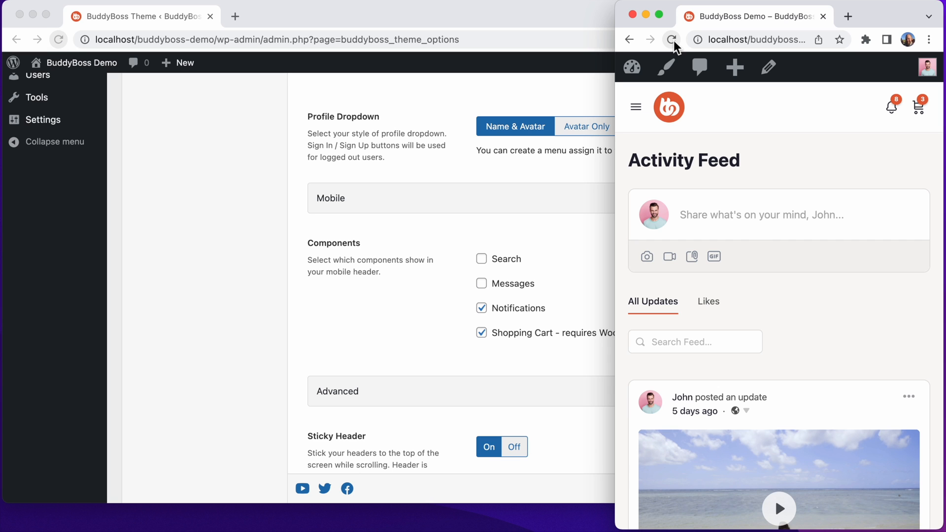
{"action": "mouse_move", "coordinate": [898, 115]}
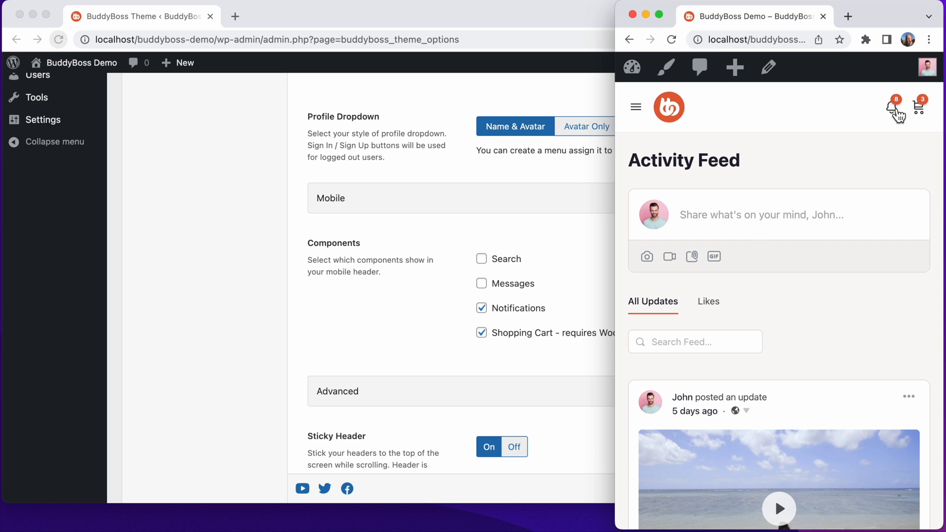
{"action": "mouse_move", "coordinate": [919, 113]}
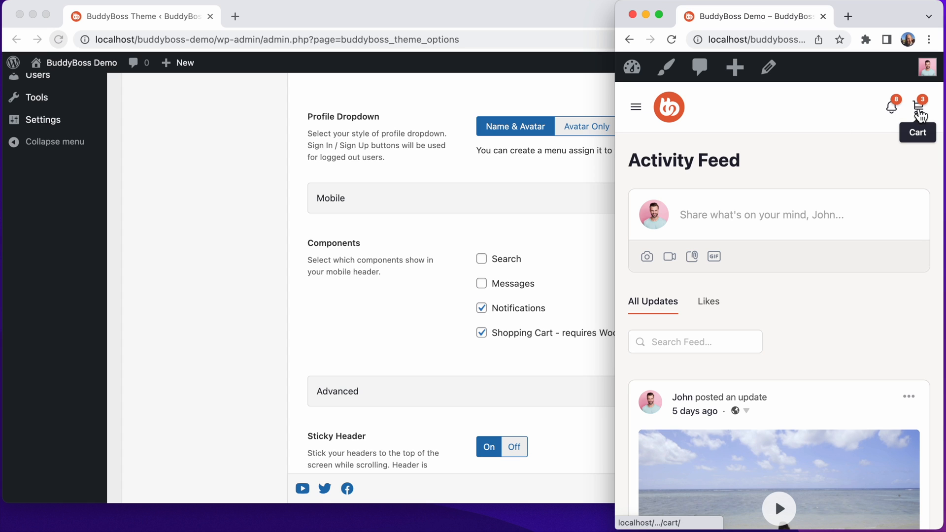
{"action": "mouse_move", "coordinate": [906, 154]}
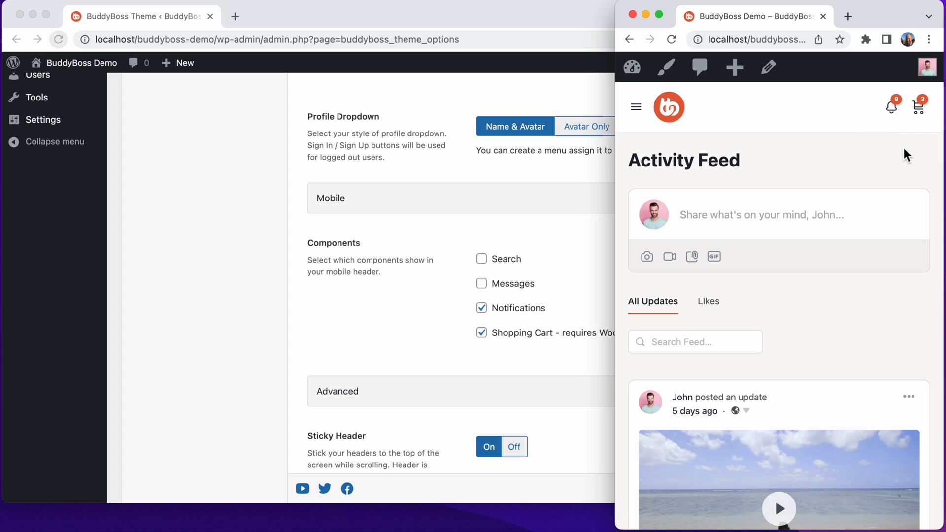
{"action": "mouse_move", "coordinate": [845, 111]}
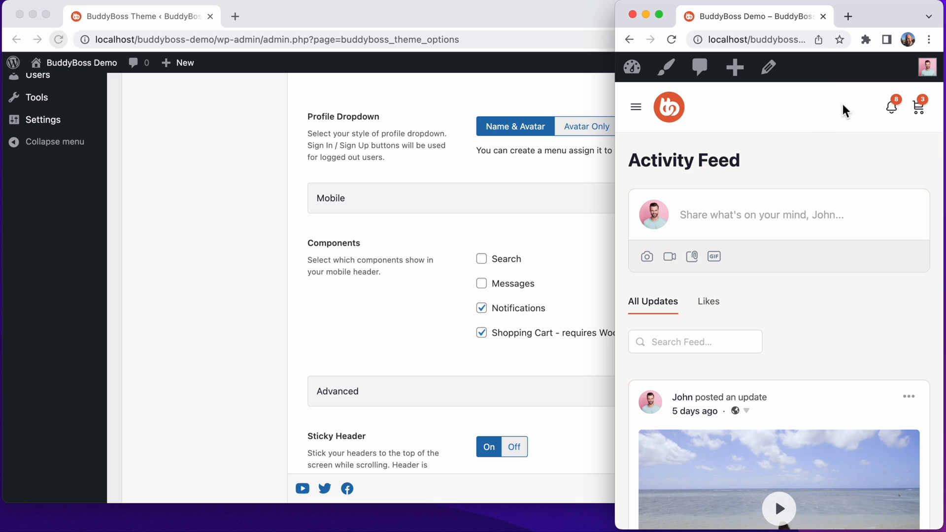
{"action": "mouse_move", "coordinate": [682, 107]}
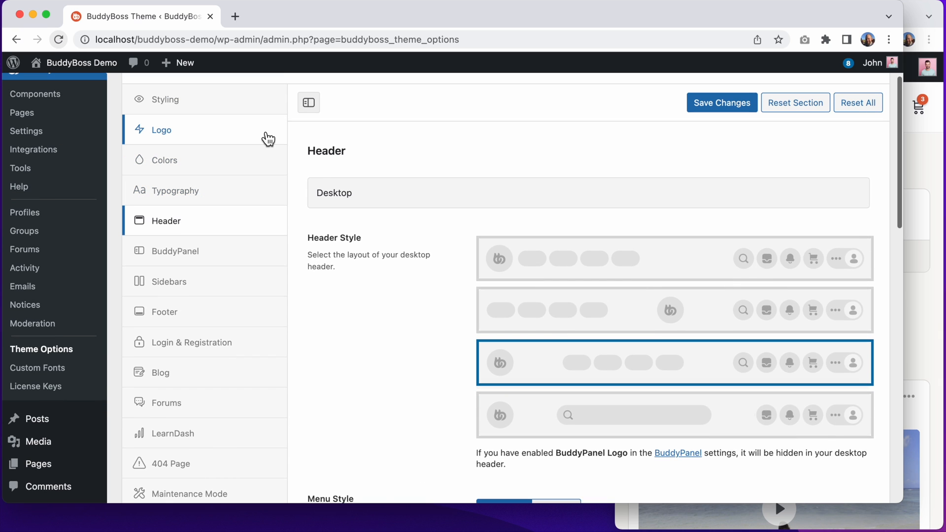
{"action": "scroll", "scroll_direction": "down", "scroll_amount": 3}
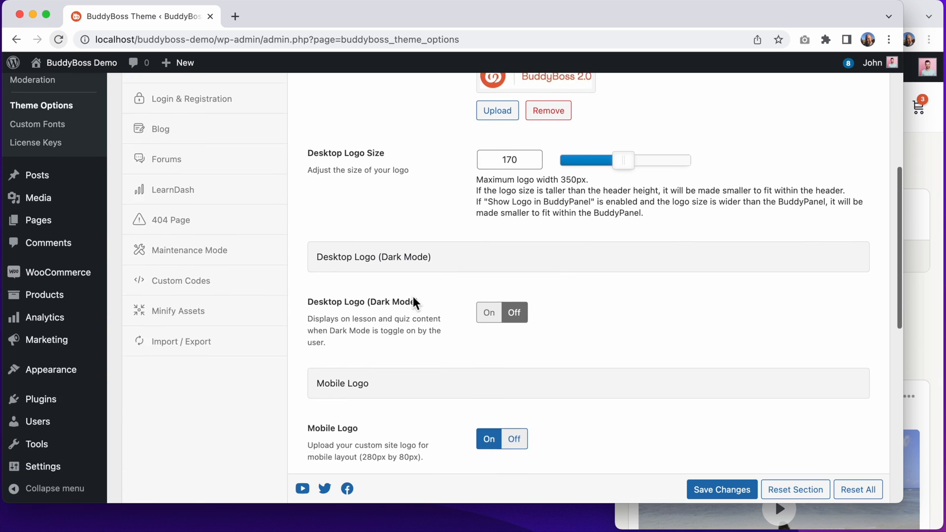
{"action": "scroll", "scroll_direction": "down", "scroll_amount": 3}
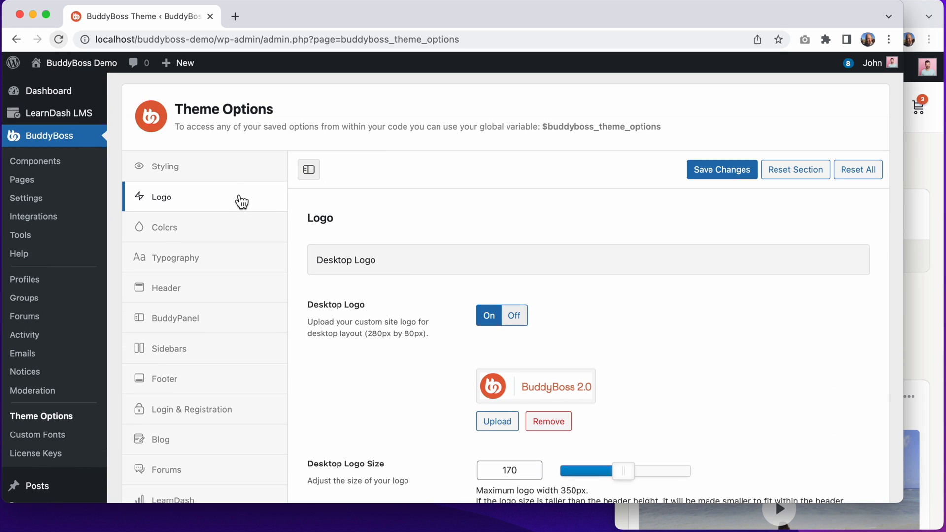
{"action": "left_click", "coordinate": [165, 288]}
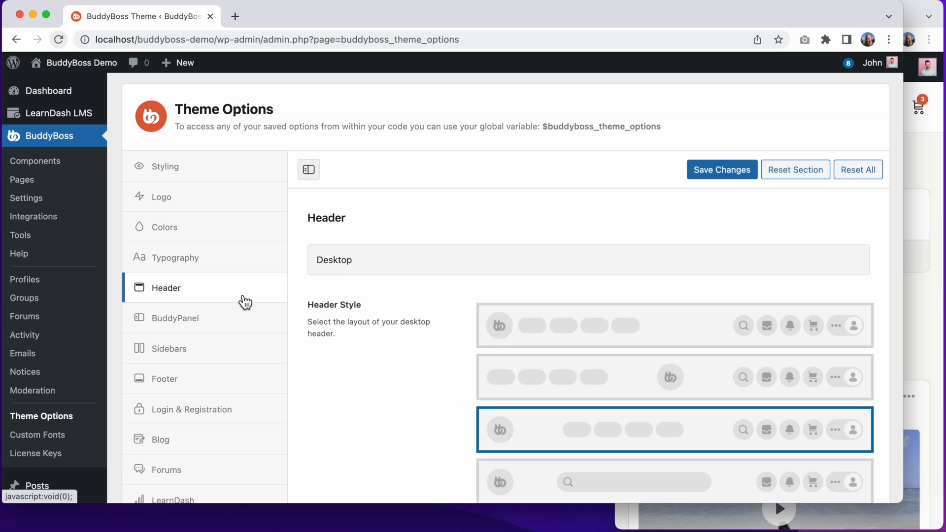
{"action": "scroll", "scroll_direction": "down", "scroll_amount": 3}
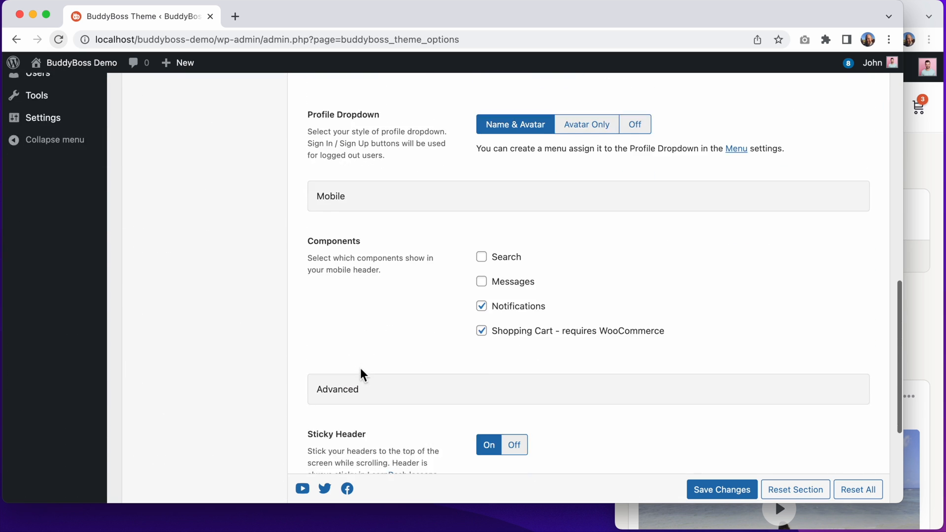
{"action": "scroll", "scroll_direction": "down", "scroll_amount": 3}
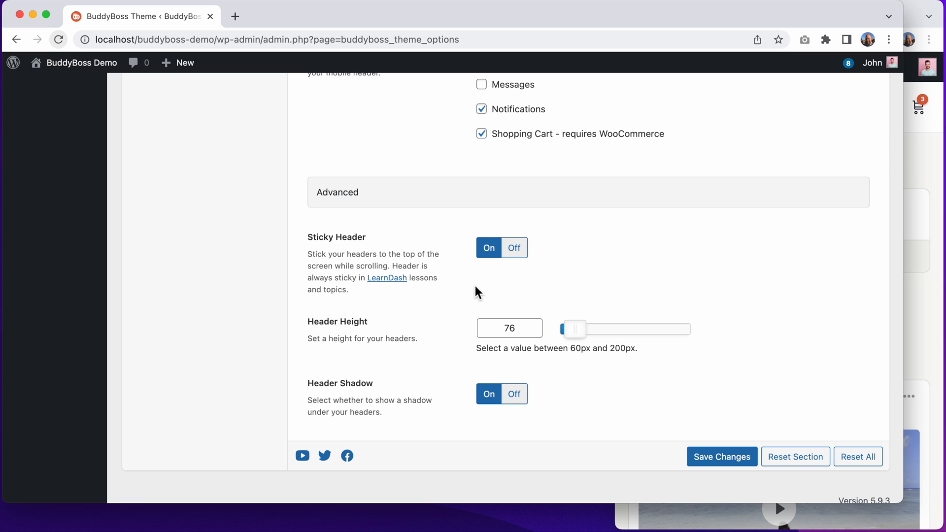
{"action": "mouse_move", "coordinate": [377, 230]}
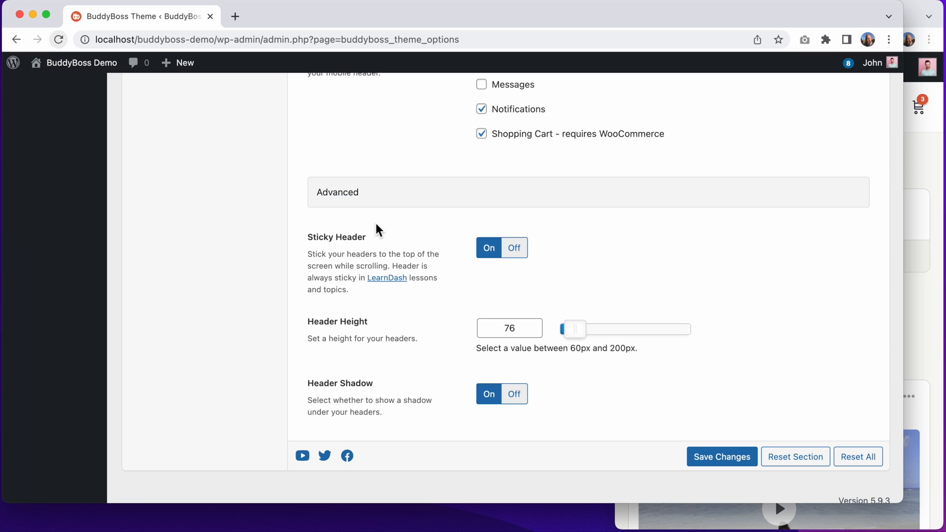
{"action": "mouse_move", "coordinate": [915, 290]}
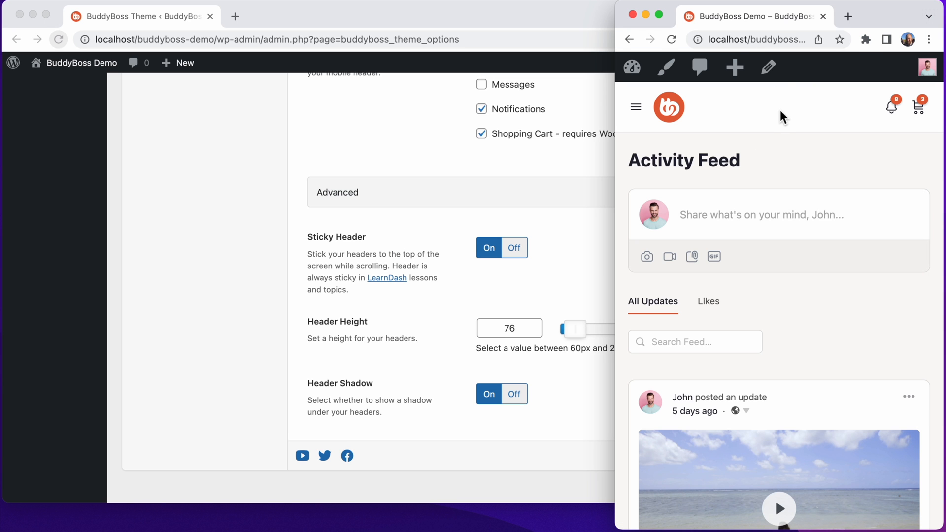
{"action": "scroll", "scroll_direction": "down", "scroll_amount": 3}
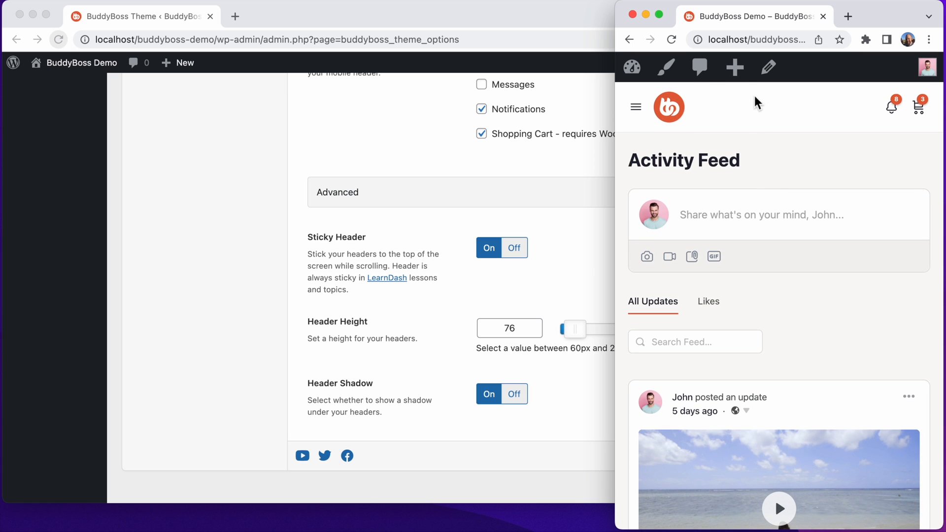
{"action": "mouse_move", "coordinate": [522, 325]}
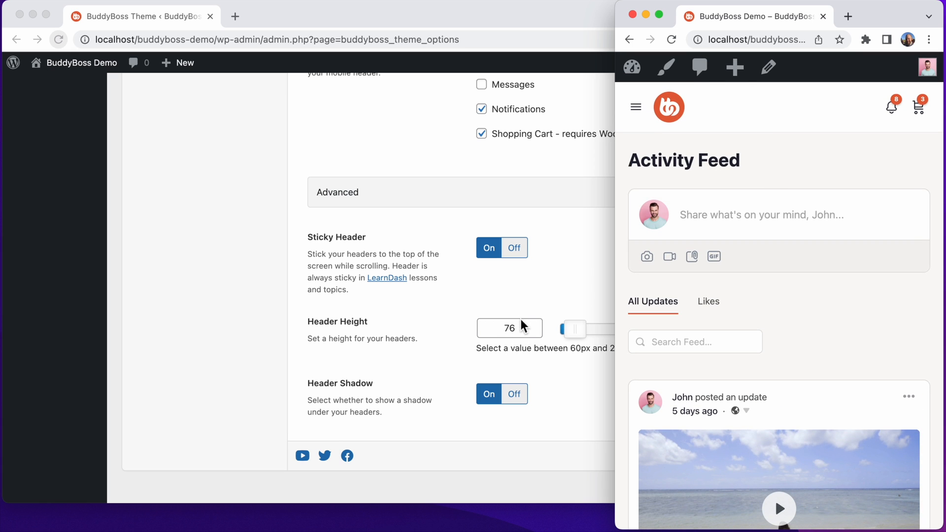
{"action": "scroll", "scroll_direction": "down", "scroll_amount": 3}
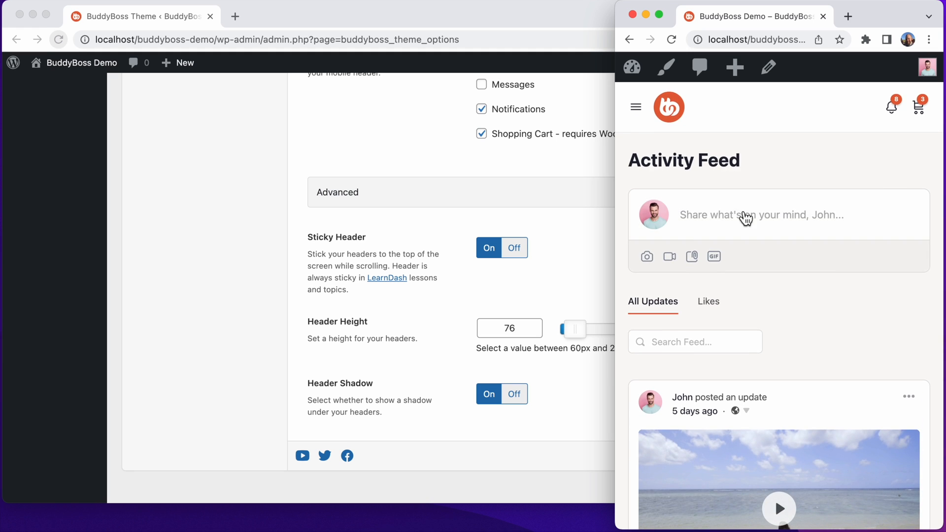
Switch Sticky Header and Header Shadow off, set Header Height to 60, and save
{"action": "left_click", "coordinate": [514, 247]}
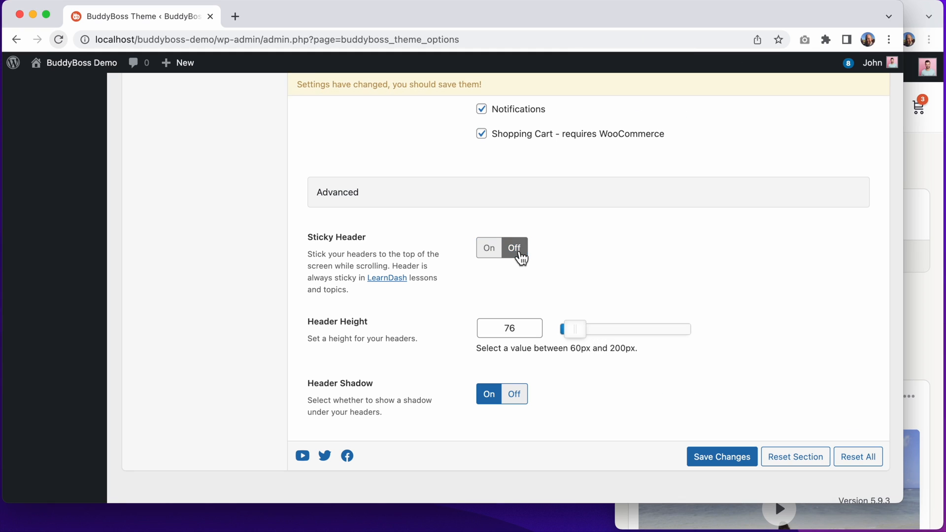
{"action": "left_click", "coordinate": [513, 394]}
{"action": "type", "text": "6"}
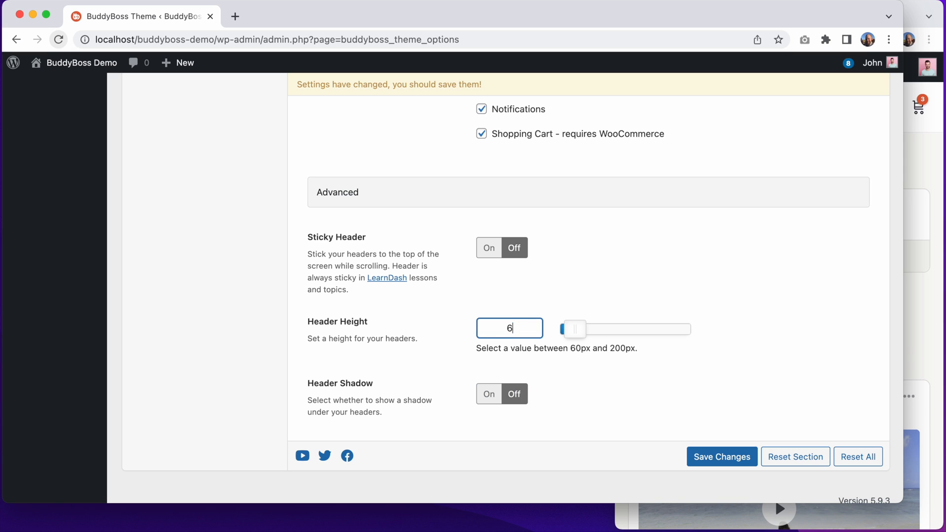
{"action": "type", "text": "0"}
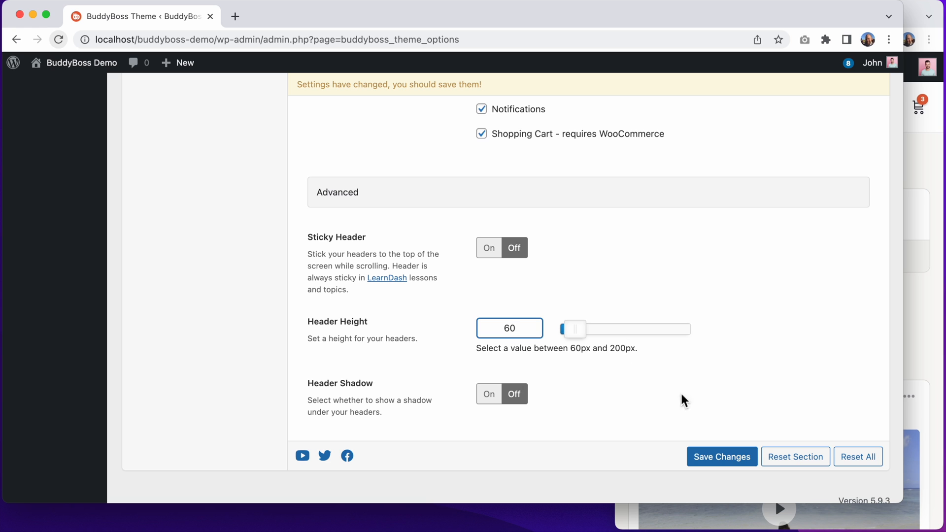
{"action": "left_click", "coordinate": [721, 456]}
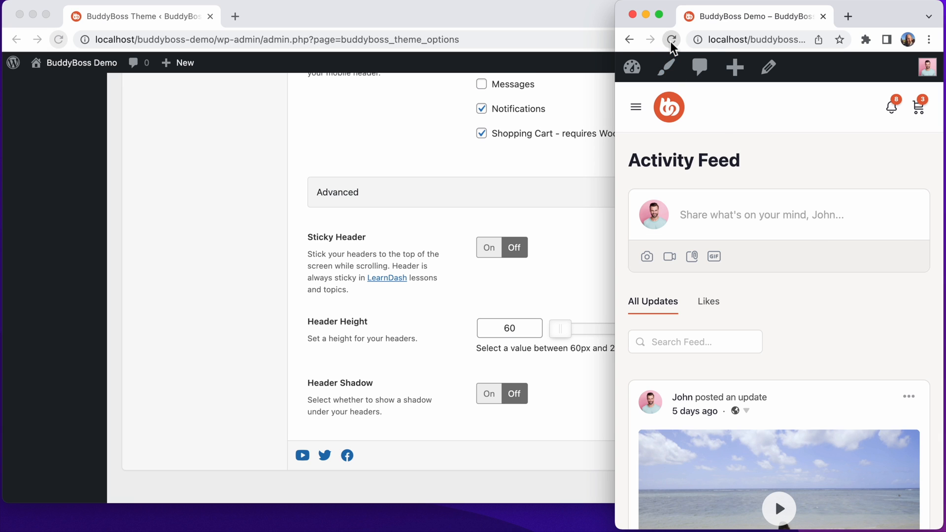
Reload the mobile demo page and scroll to check the shorter header
{"action": "left_click", "coordinate": [671, 40]}
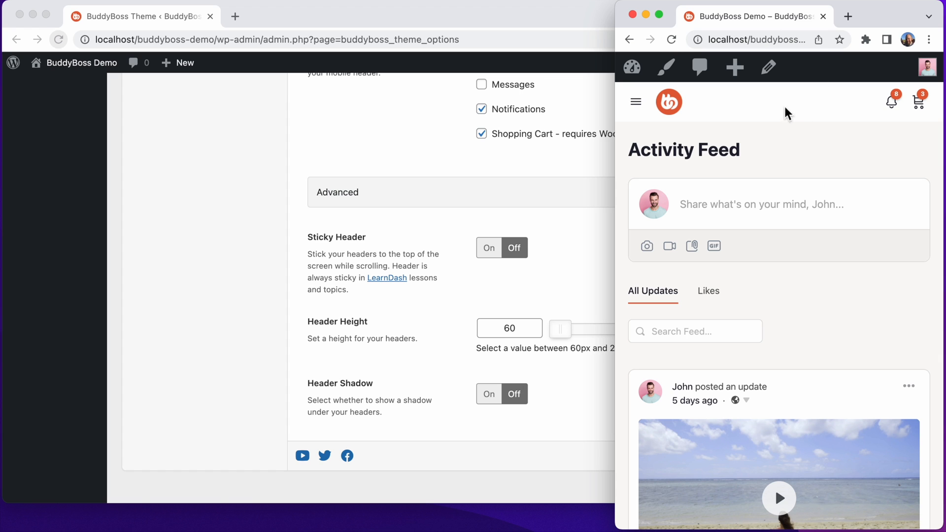
{"action": "mouse_move", "coordinate": [796, 114]}
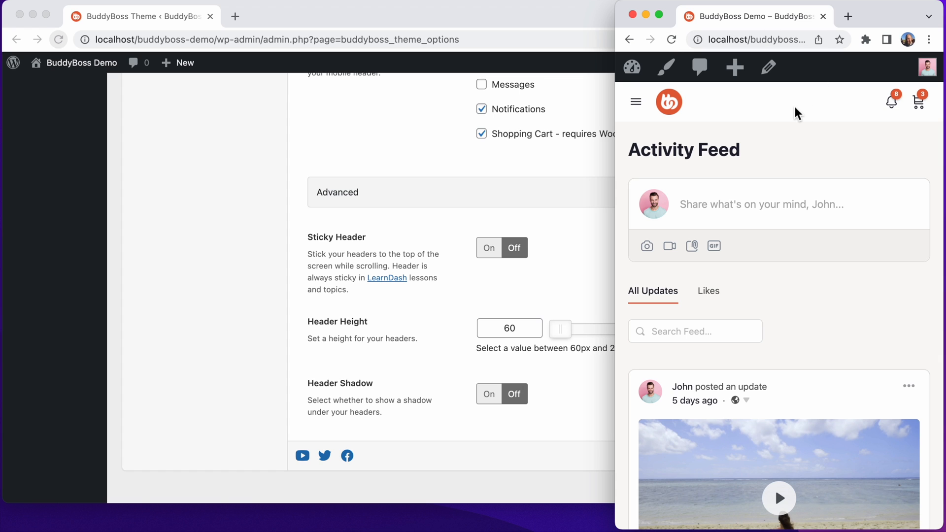
{"action": "scroll", "scroll_direction": "down", "scroll_amount": 3}
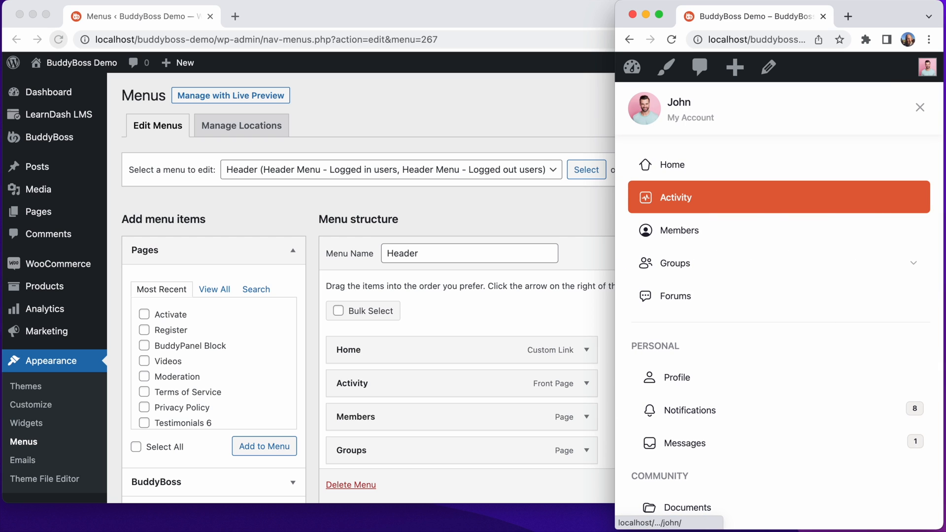
{"action": "mouse_move", "coordinate": [716, 116]}
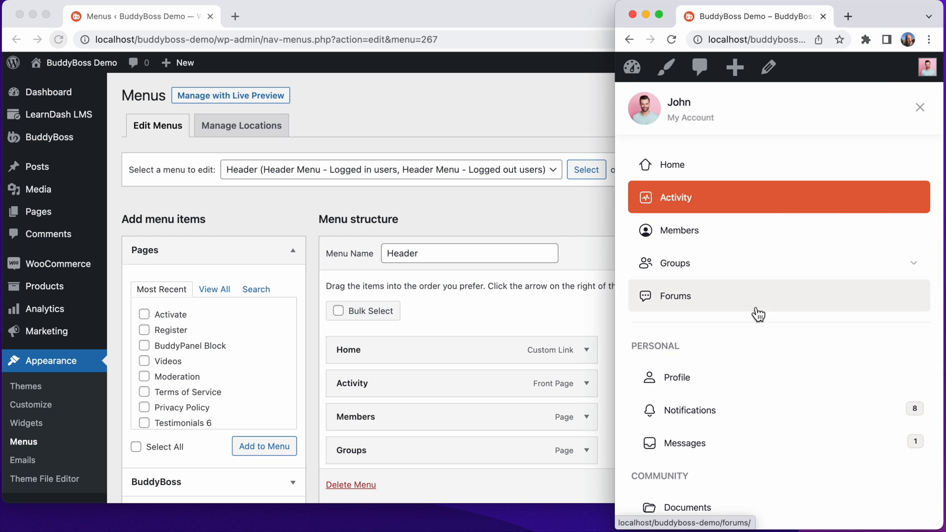
Scroll through the Header menu on the Appearance > Menus page
{"action": "scroll", "scroll_direction": "down", "scroll_amount": 3}
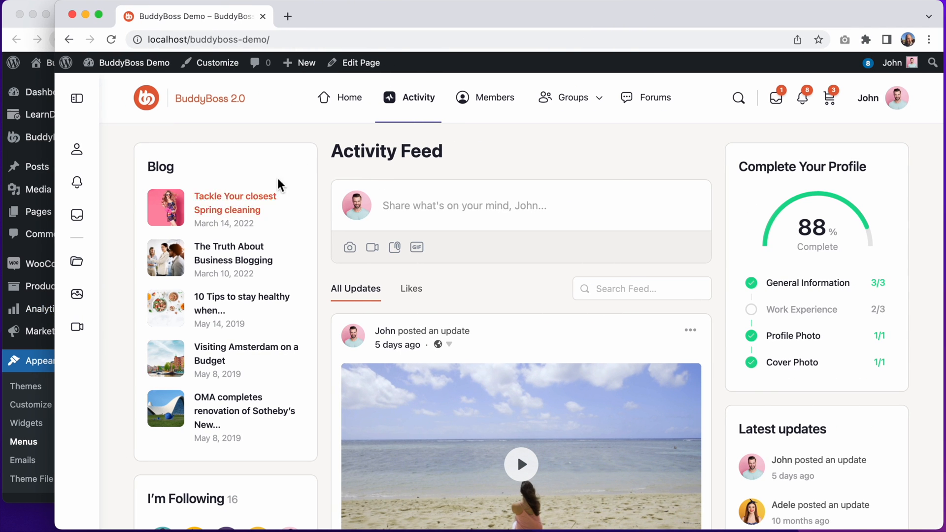
{"action": "mouse_move", "coordinate": [349, 97]}
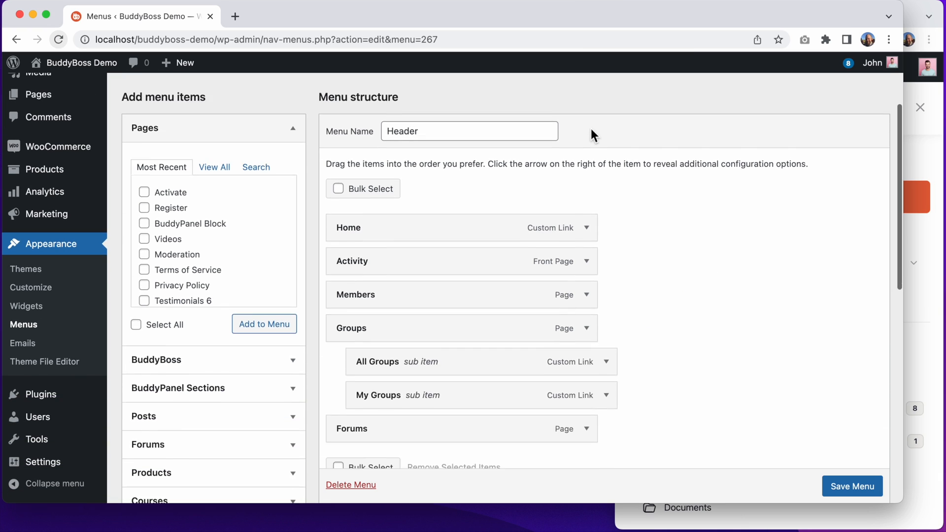
{"action": "scroll", "scroll_direction": "down", "scroll_amount": 3}
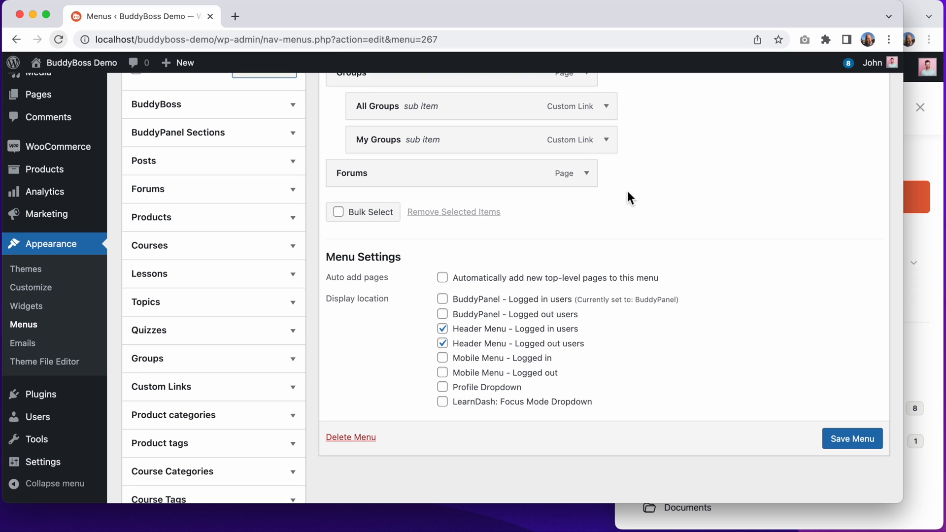
{"action": "mouse_move", "coordinate": [506, 362]}
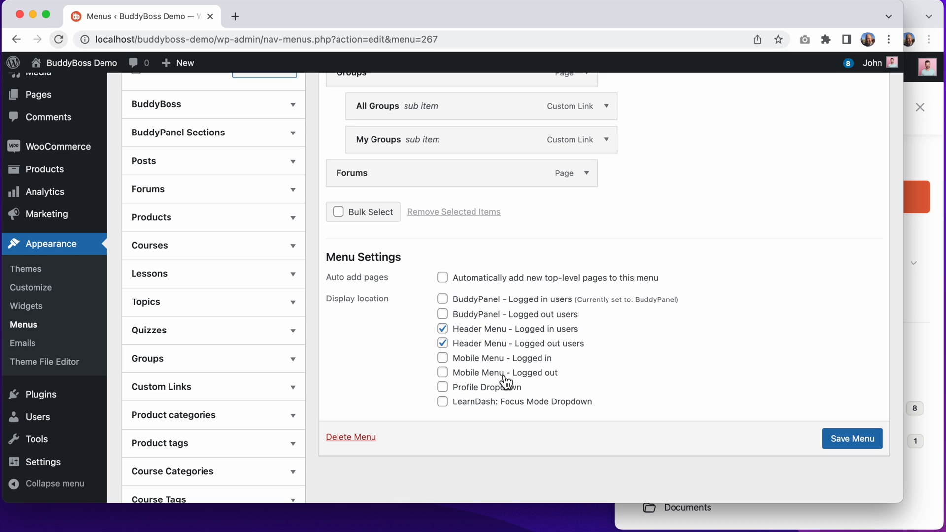
{"action": "mouse_move", "coordinate": [498, 366]}
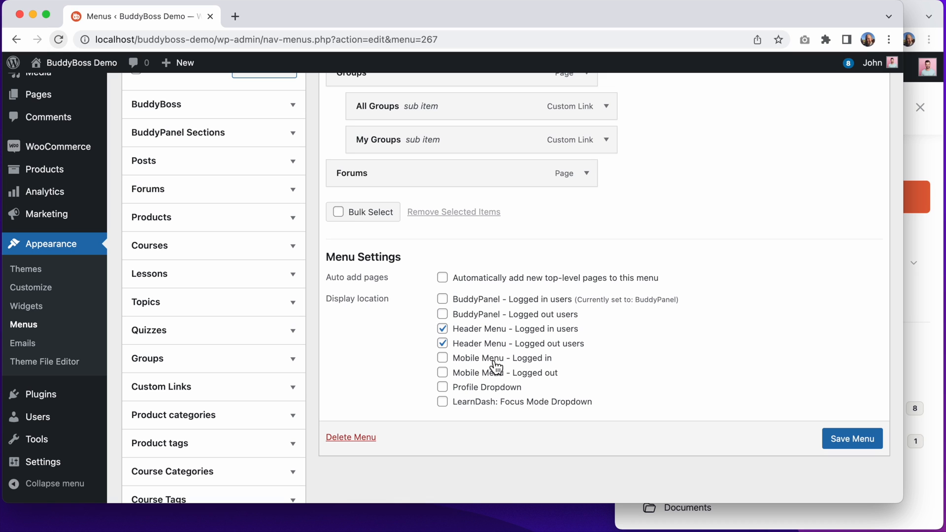
{"action": "mouse_move", "coordinate": [533, 365]}
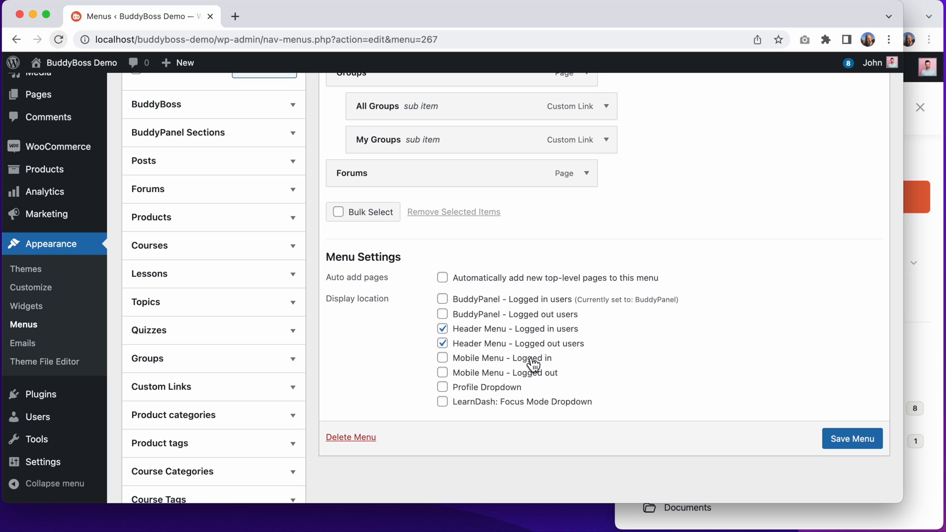
{"action": "mouse_move", "coordinate": [554, 384]}
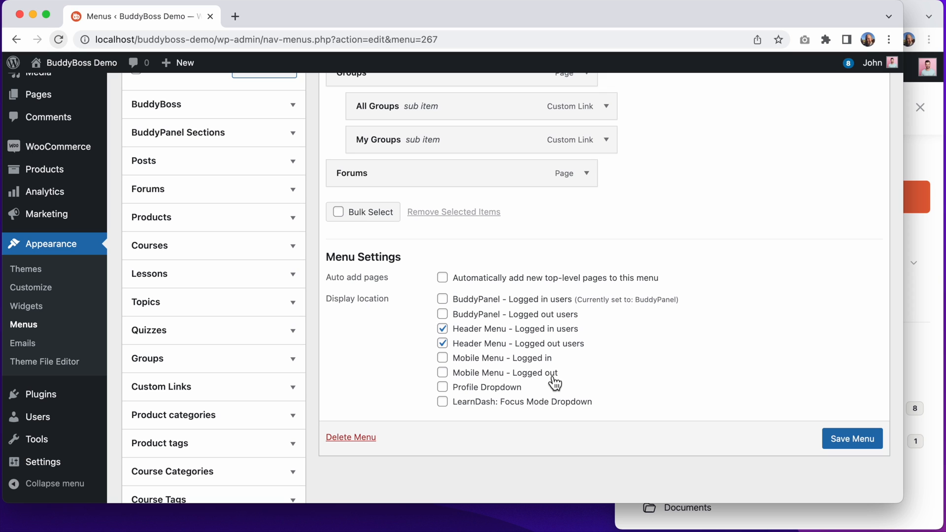
{"action": "mouse_move", "coordinate": [547, 383]}
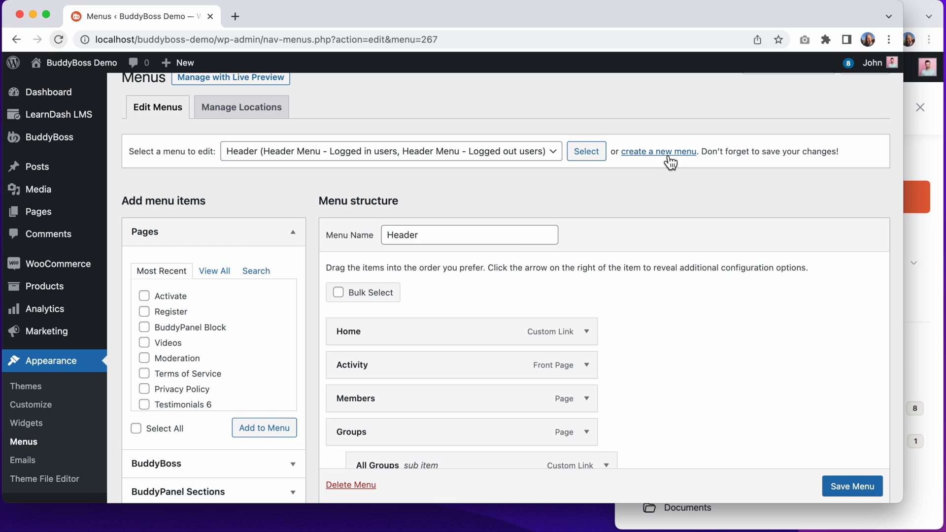
Create an empty menu named 'Mobile Menu' for the Mobile Menu - Logged in location
{"action": "left_click", "coordinate": [658, 152]}
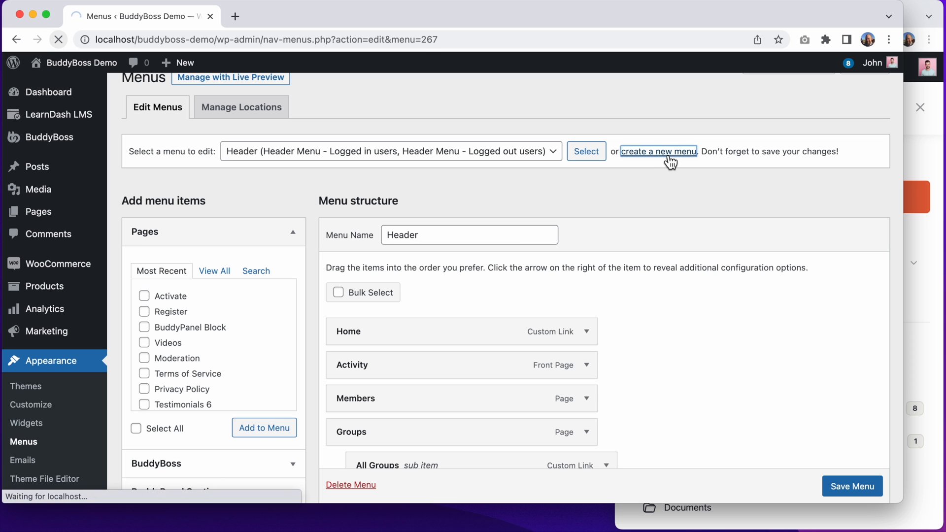
{"action": "left_click", "coordinate": [658, 151]}
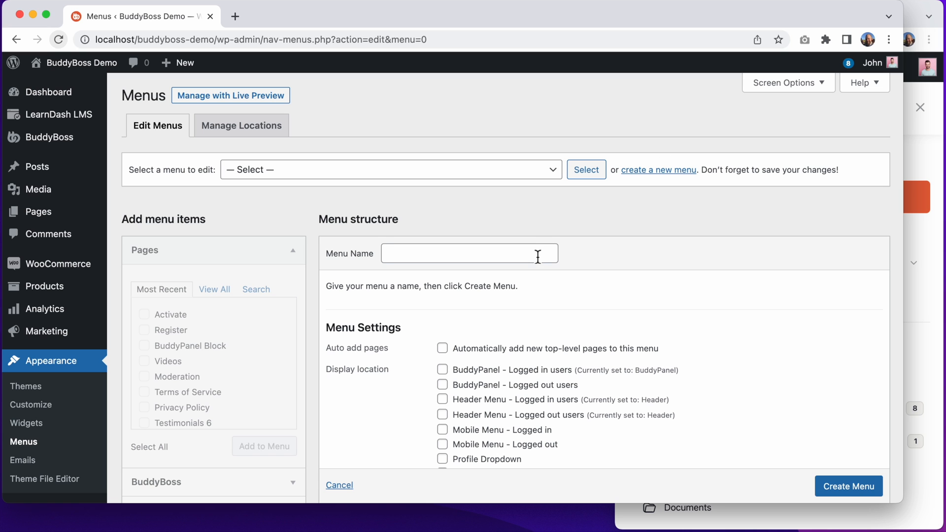
{"action": "type", "text": "Mobile Menu"}
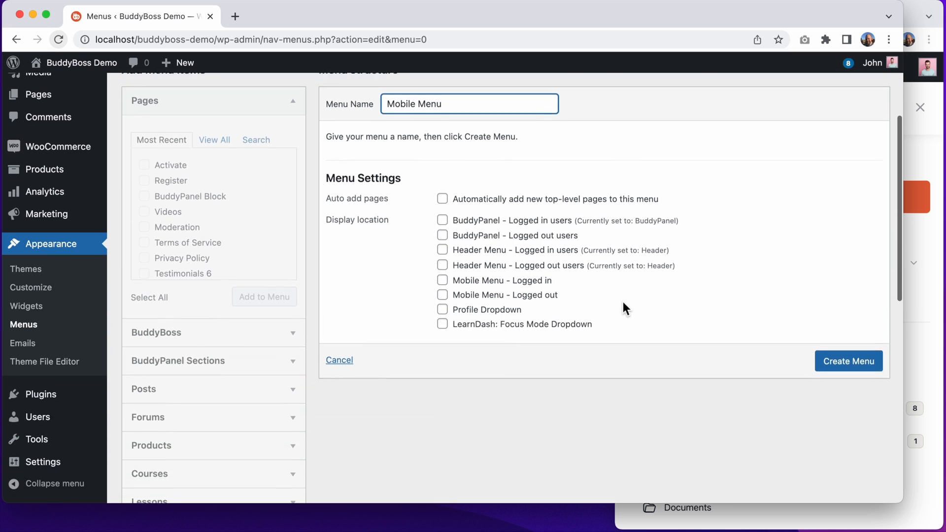
{"action": "left_click", "coordinate": [442, 276]}
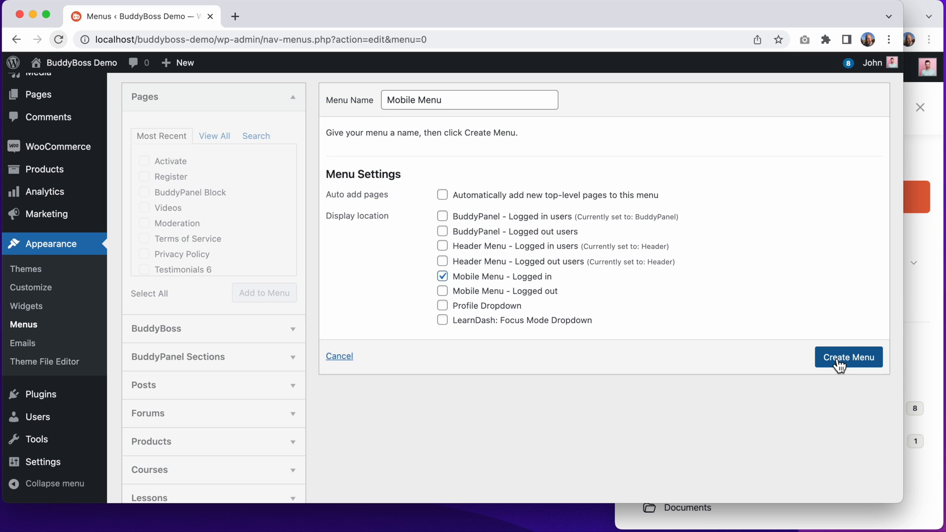
{"action": "left_click", "coordinate": [849, 356]}
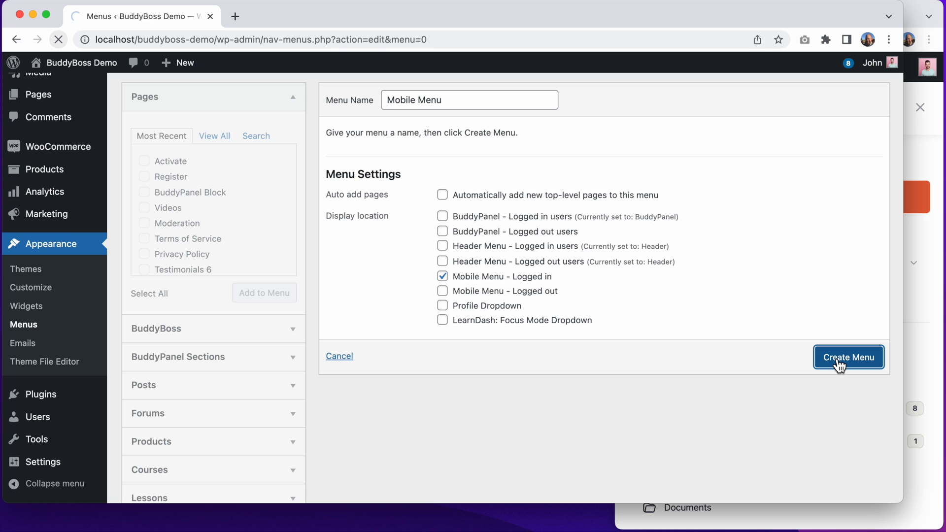
{"action": "left_click", "coordinate": [848, 356]}
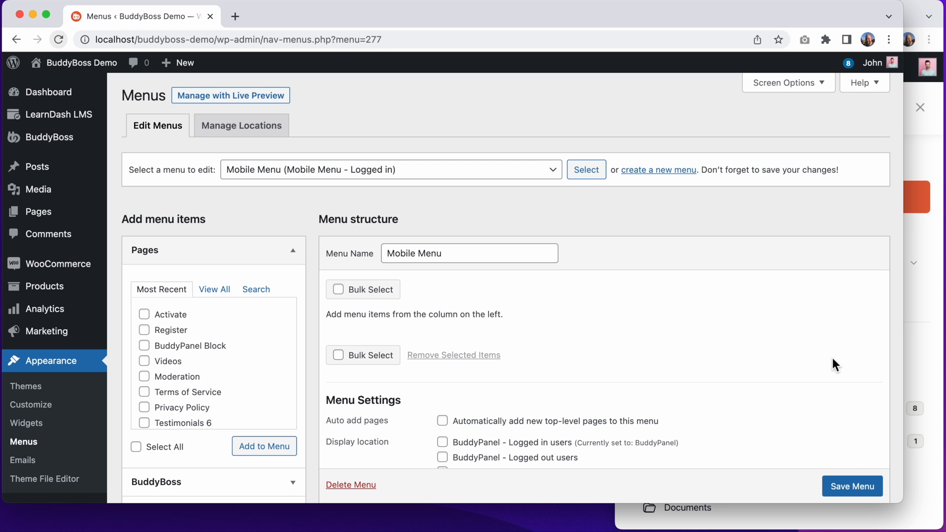
Save Mobile Menu with its Profile, Account, Timeline, Messages and Log Out links
{"action": "scroll", "scroll_direction": "down", "scroll_amount": 3}
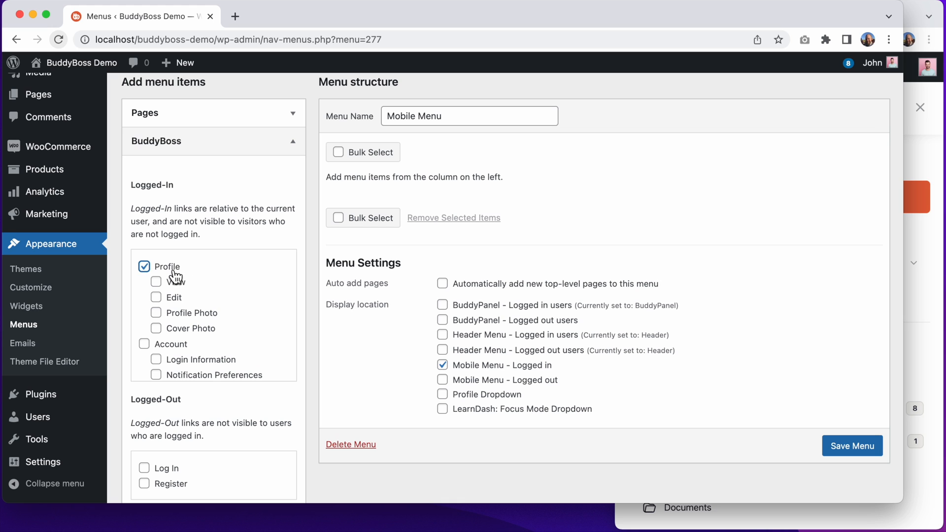
{"action": "scroll", "scroll_direction": "down", "scroll_amount": 3}
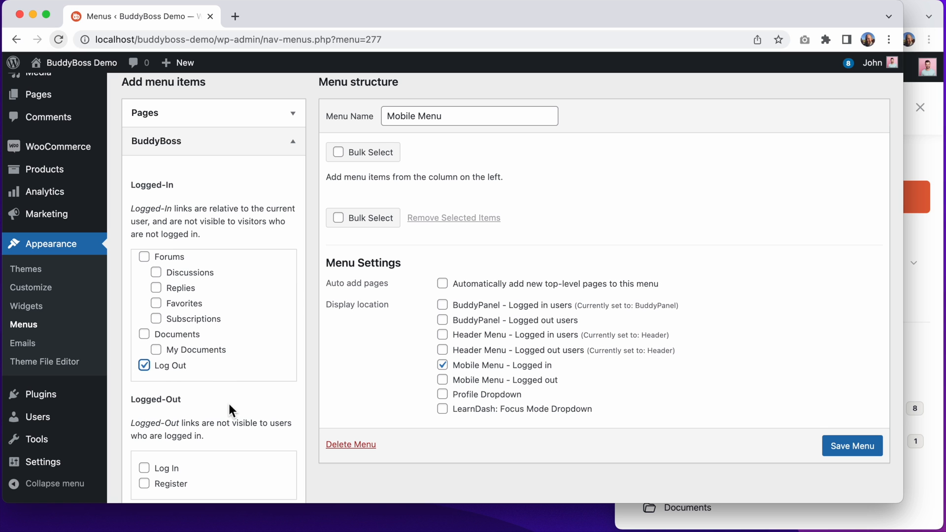
{"action": "scroll", "scroll_direction": "down", "scroll_amount": 3}
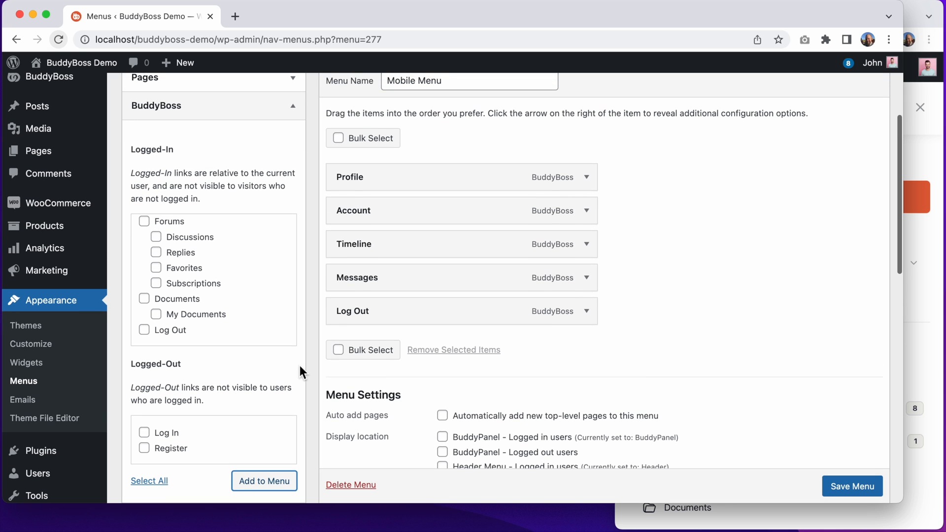
{"action": "scroll", "scroll_direction": "down", "scroll_amount": 3}
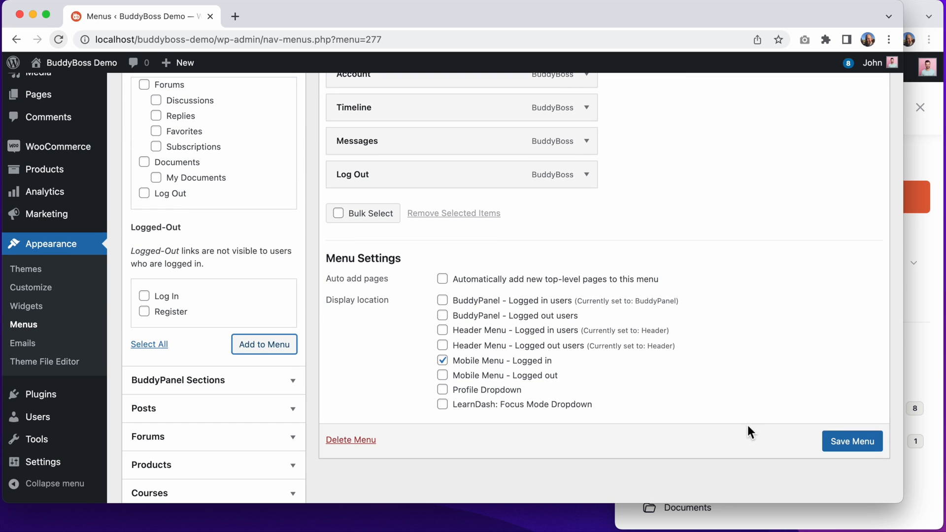
{"action": "left_click", "coordinate": [852, 441]}
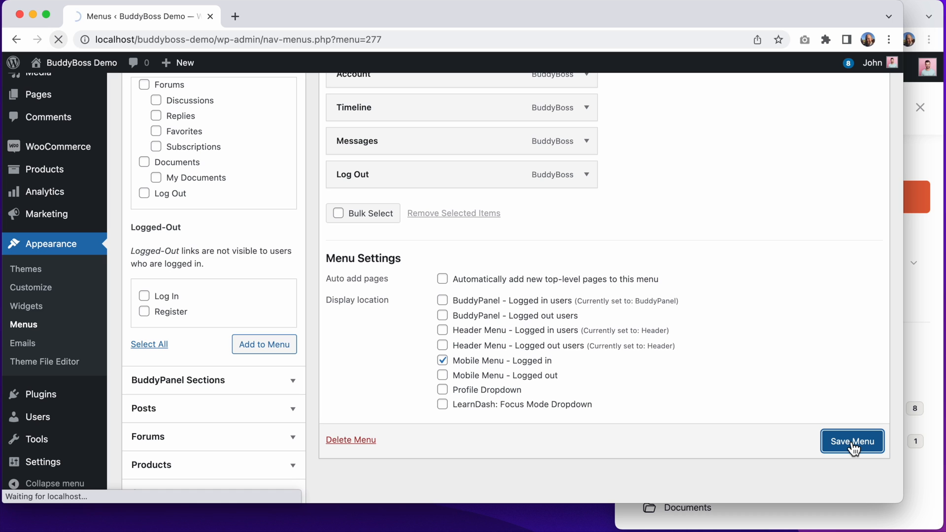
{"action": "left_click", "coordinate": [852, 441]}
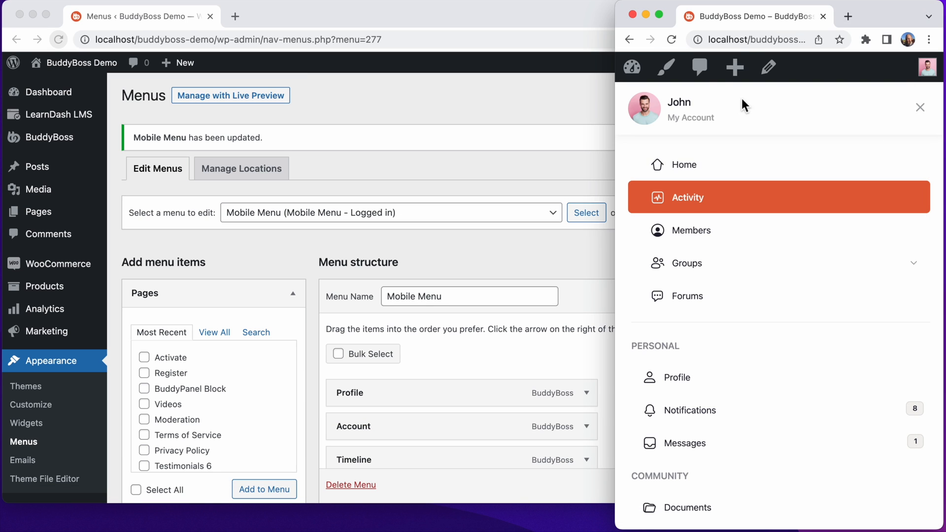
Reload the front-end site to see the new items in the mobile panel
{"action": "left_click", "coordinate": [685, 198]}
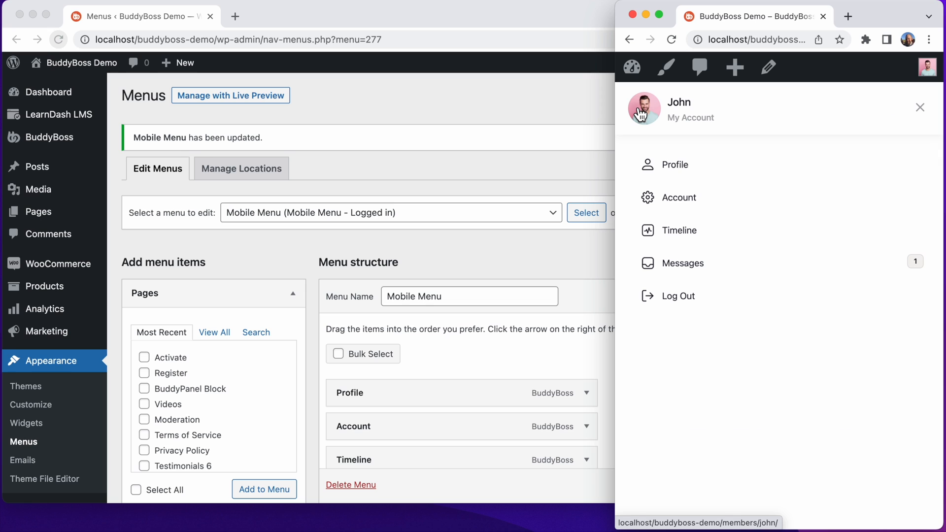
{"action": "mouse_move", "coordinate": [664, 296]}
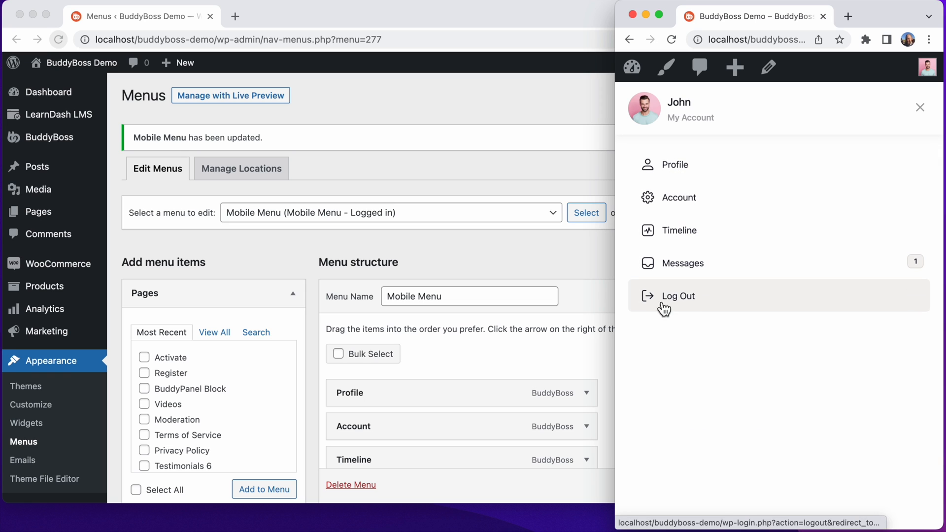
{"action": "mouse_move", "coordinate": [656, 329]}
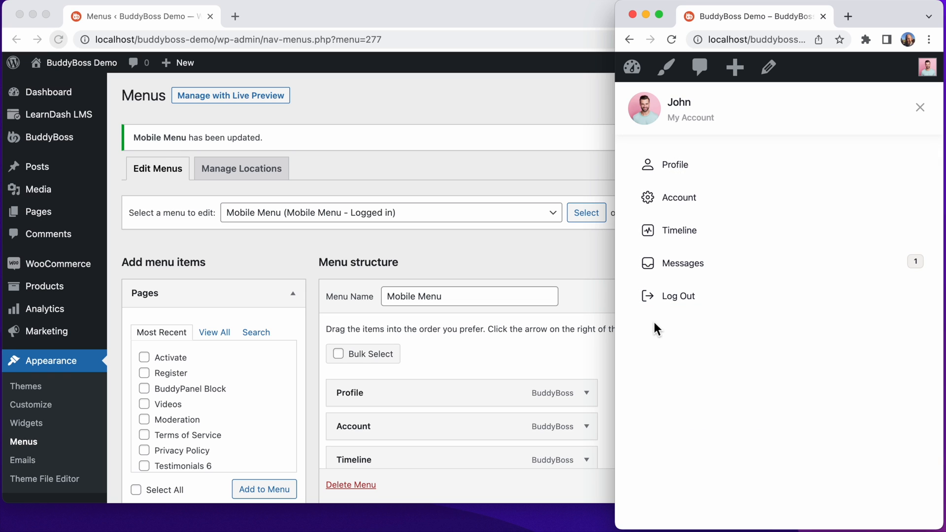
{"action": "mouse_move", "coordinate": [685, 197]}
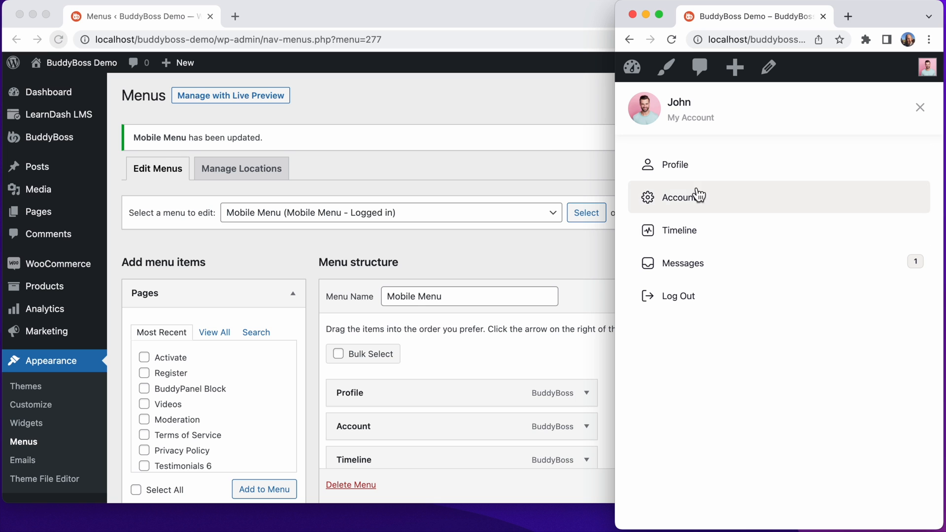
{"action": "mouse_move", "coordinate": [556, 163]}
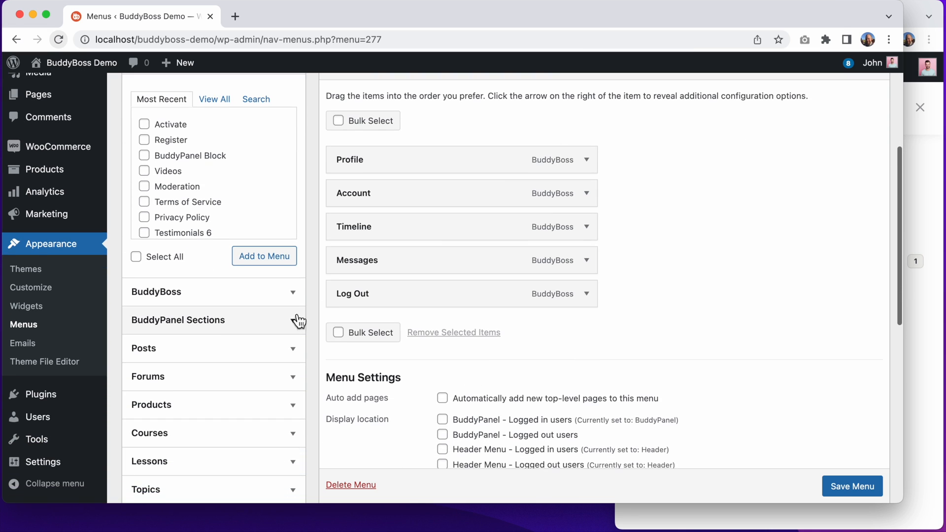
{"action": "mouse_move", "coordinate": [226, 320]}
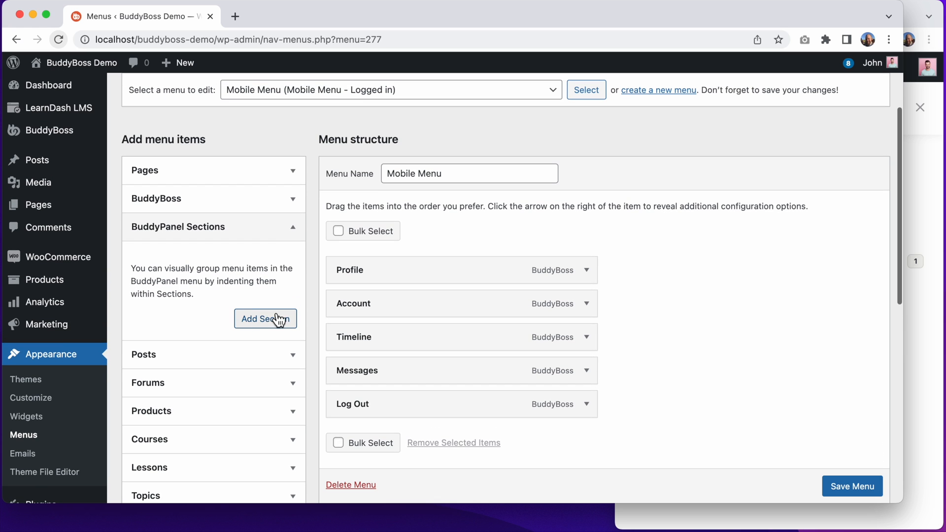
Add two section headings to Mobile Menu and drag Account beneath the second one
{"action": "left_click", "coordinate": [265, 319]}
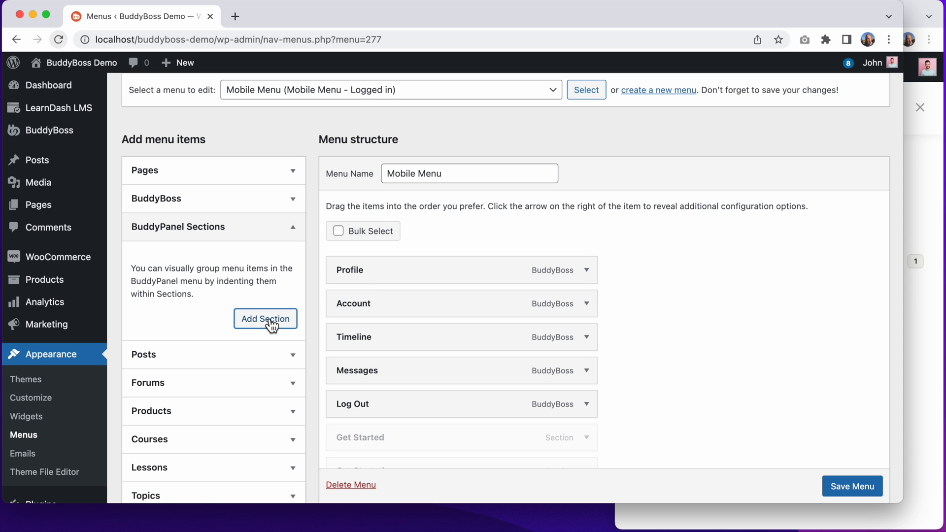
{"action": "scroll", "scroll_direction": "down", "scroll_amount": 3}
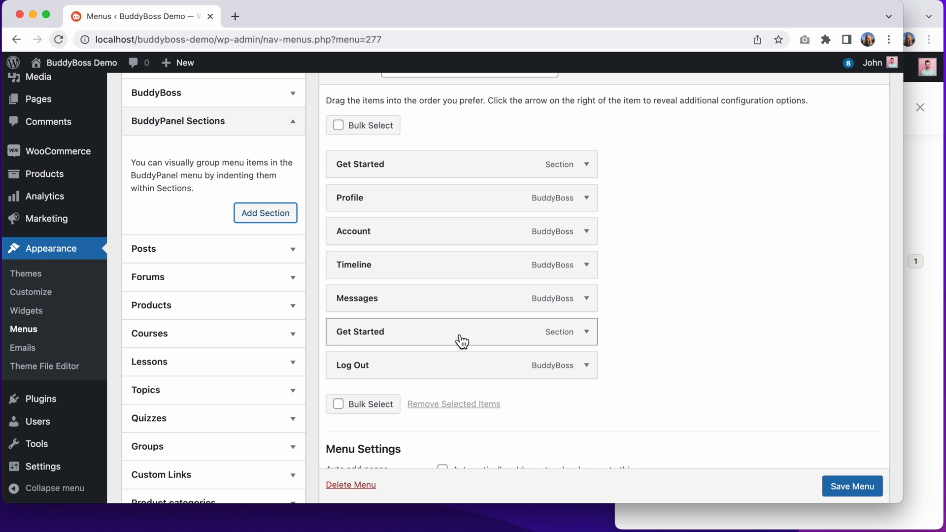
{"action": "left_click_drag", "start_coordinate": [462, 231], "coordinate": [449, 335]}
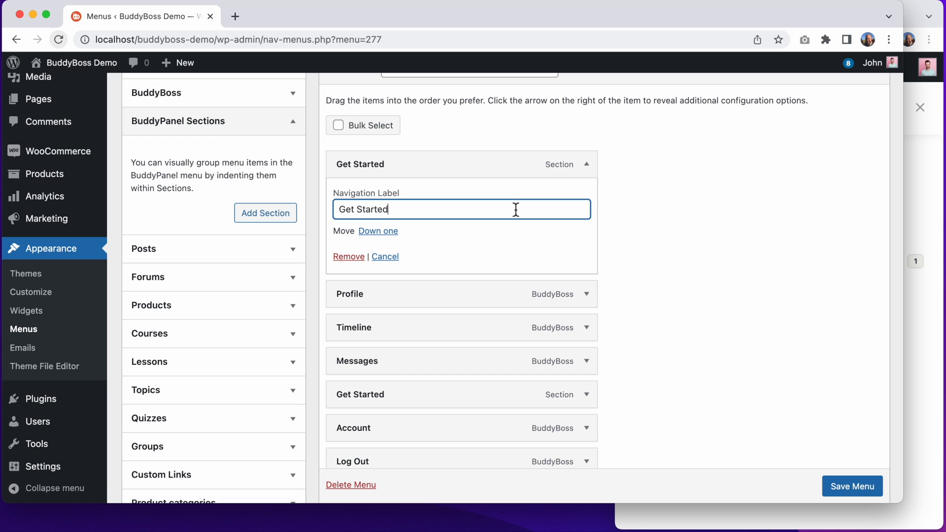
Name the sections 'Personal' and 'Settings' and save the menu
{"action": "type", "text": "Perso"}
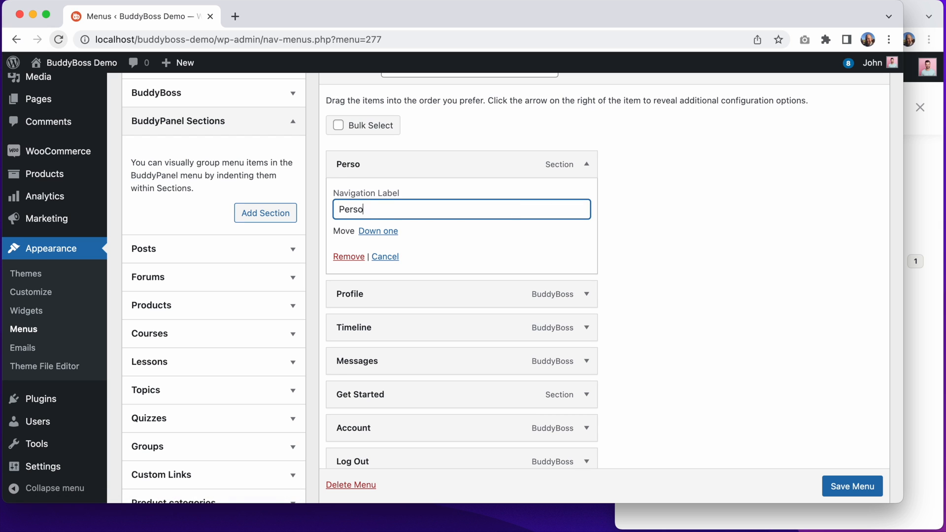
{"action": "type", "text": "nal"}
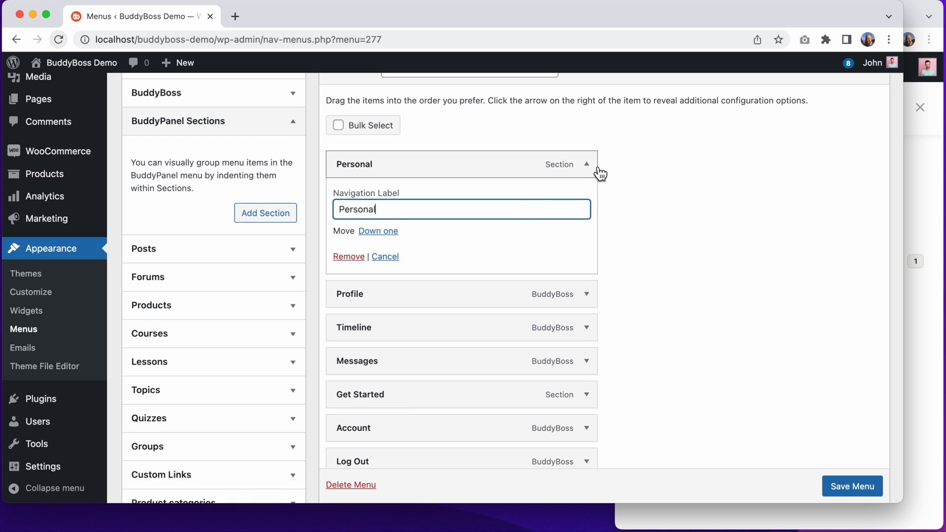
{"action": "left_click", "coordinate": [585, 298]}
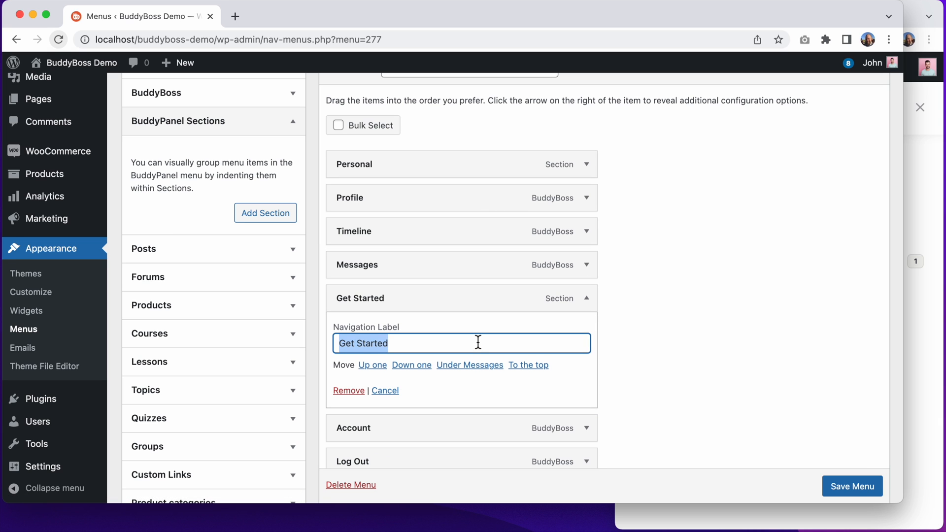
{"action": "type", "text": "Set"}
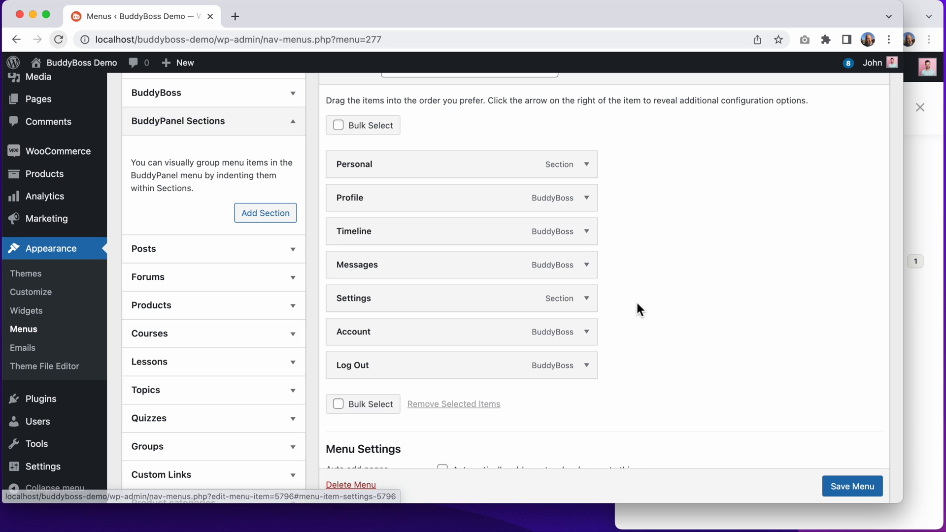
{"action": "left_click", "coordinate": [852, 487]}
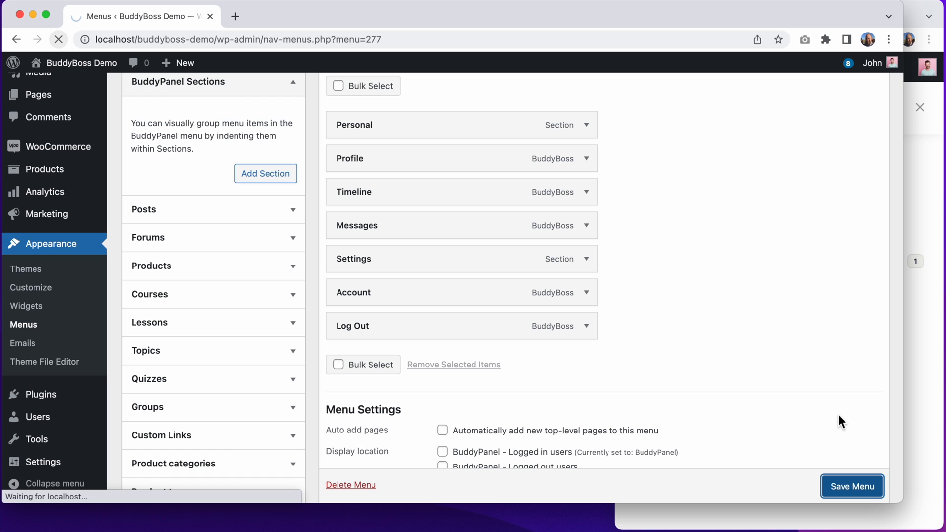
Switch to the front-end site to review the Personal and Settings panel sections
{"action": "left_click", "coordinate": [852, 486]}
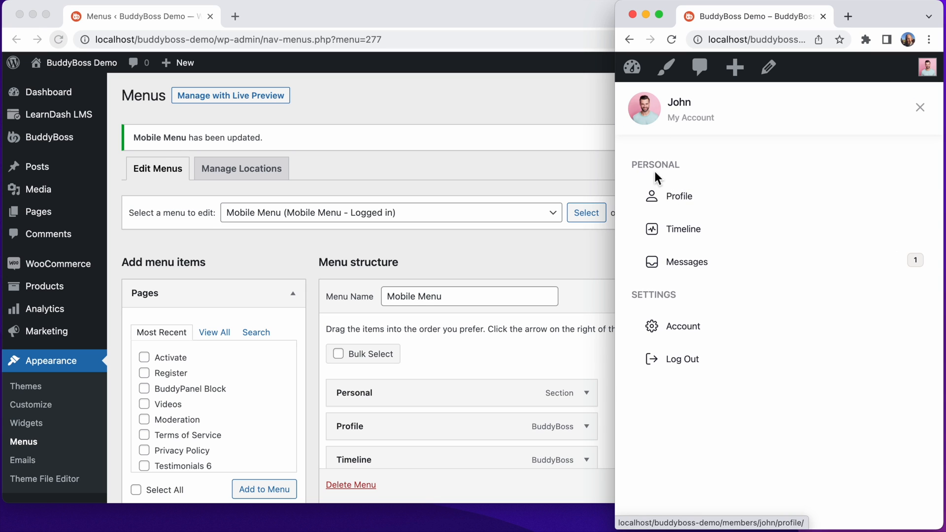
{"action": "mouse_move", "coordinate": [682, 228]}
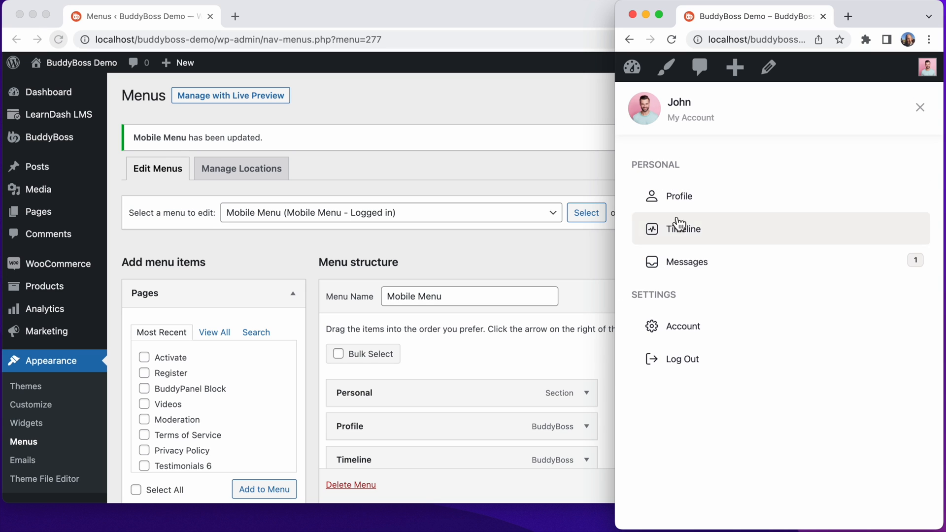